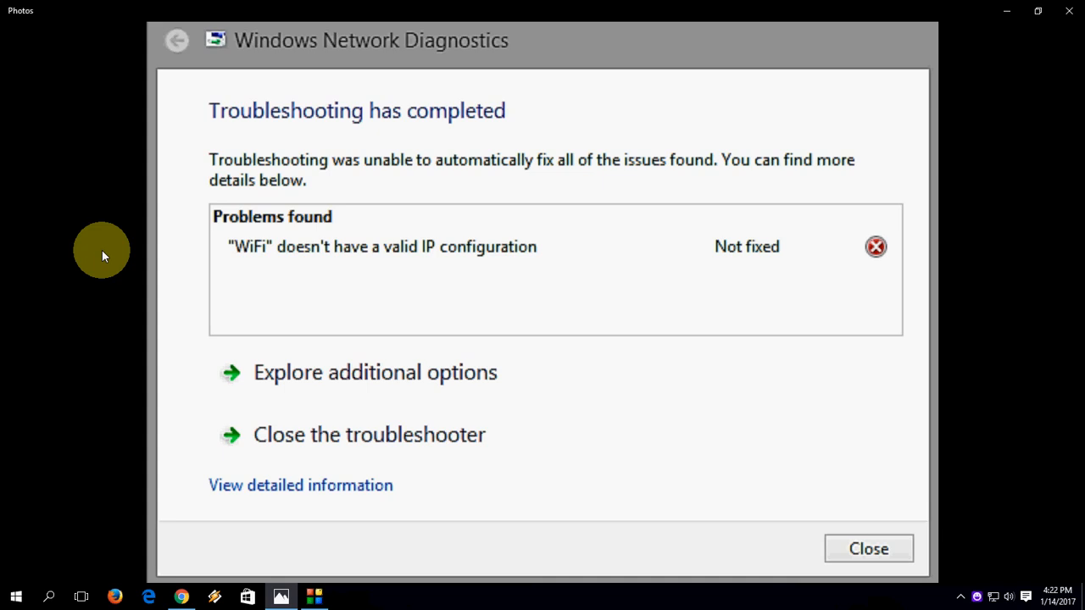
pyautogui.moveTo(522, 176)
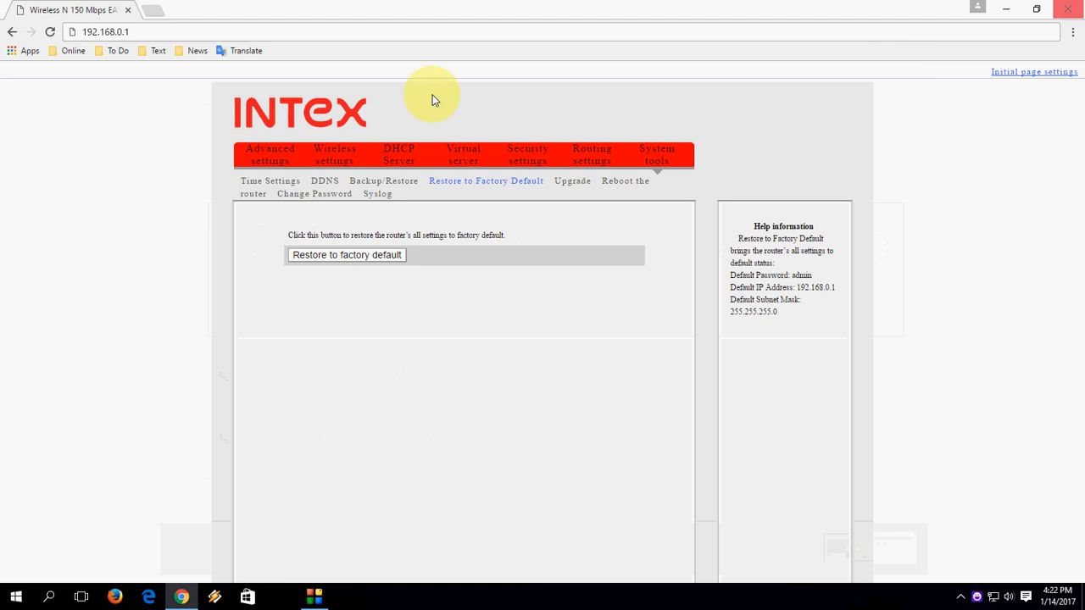
pyautogui.moveTo(212, 7)
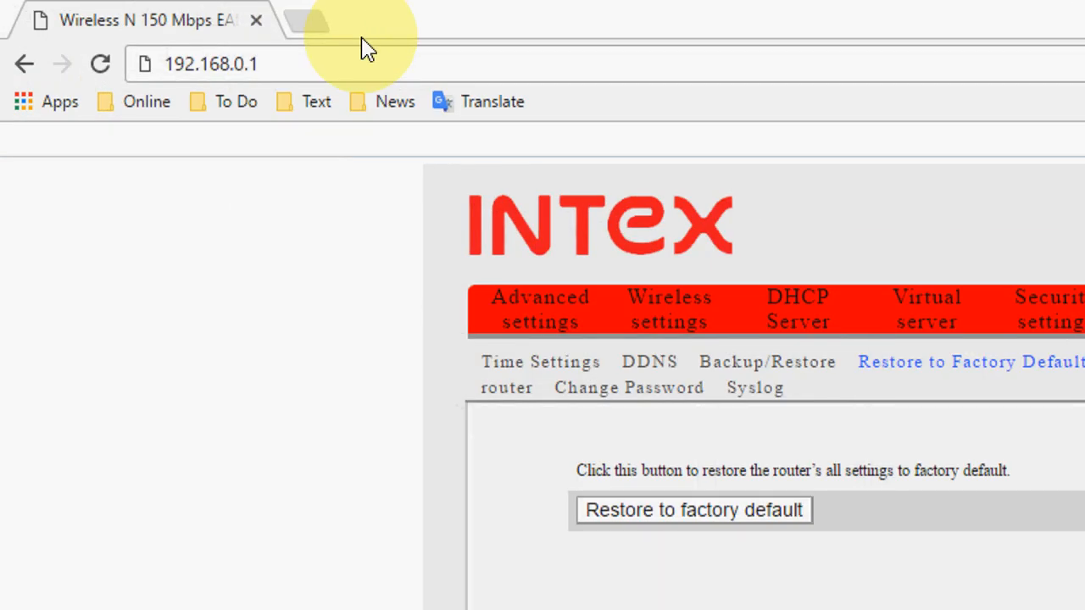
pyautogui.moveTo(228, 101)
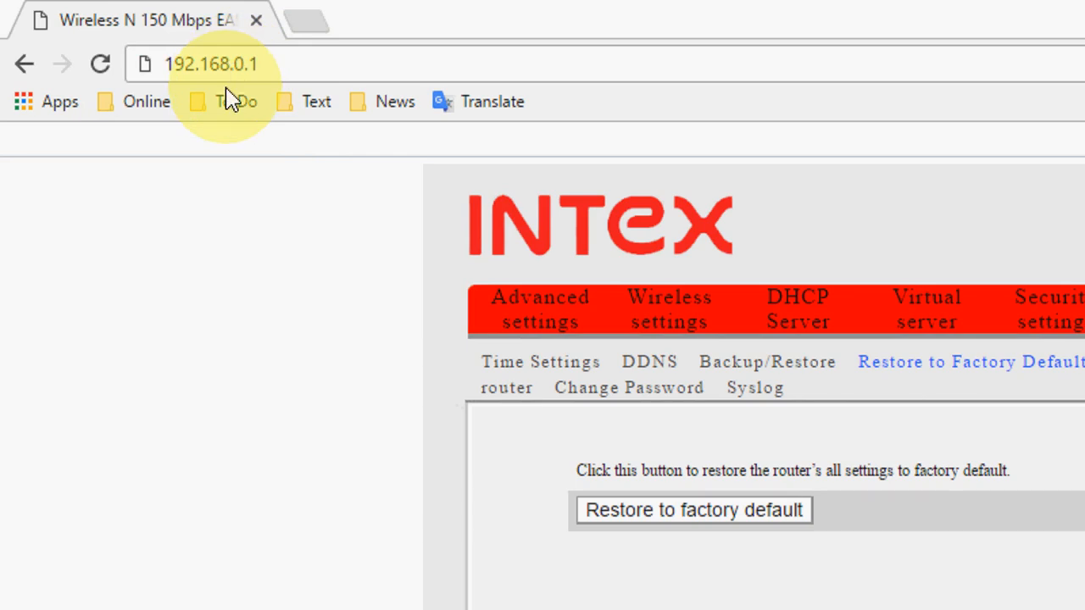
pyautogui.moveTo(280, 64)
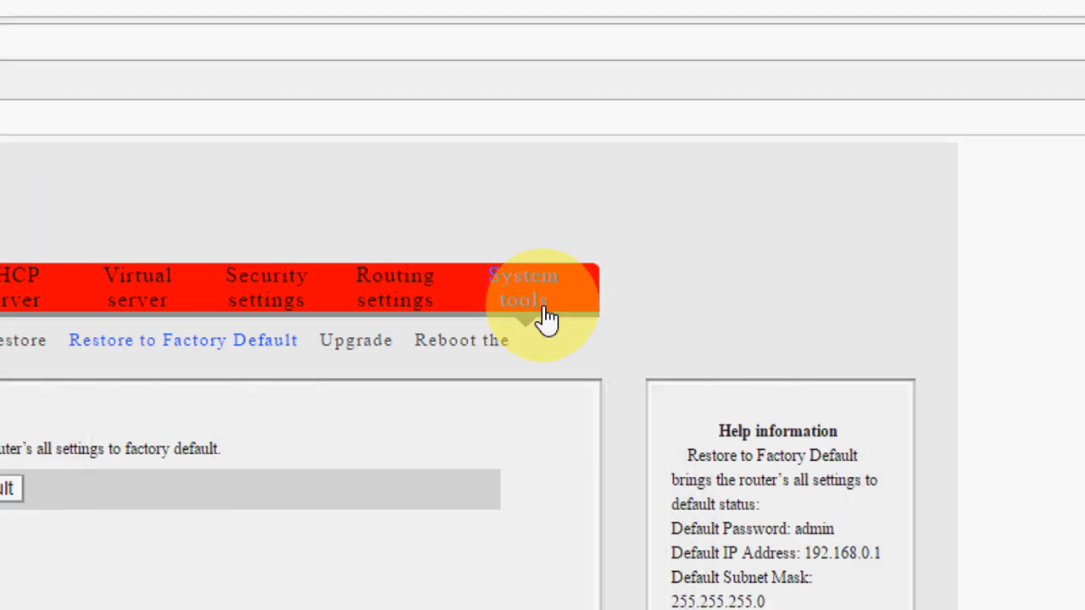
pyautogui.moveTo(479, 296)
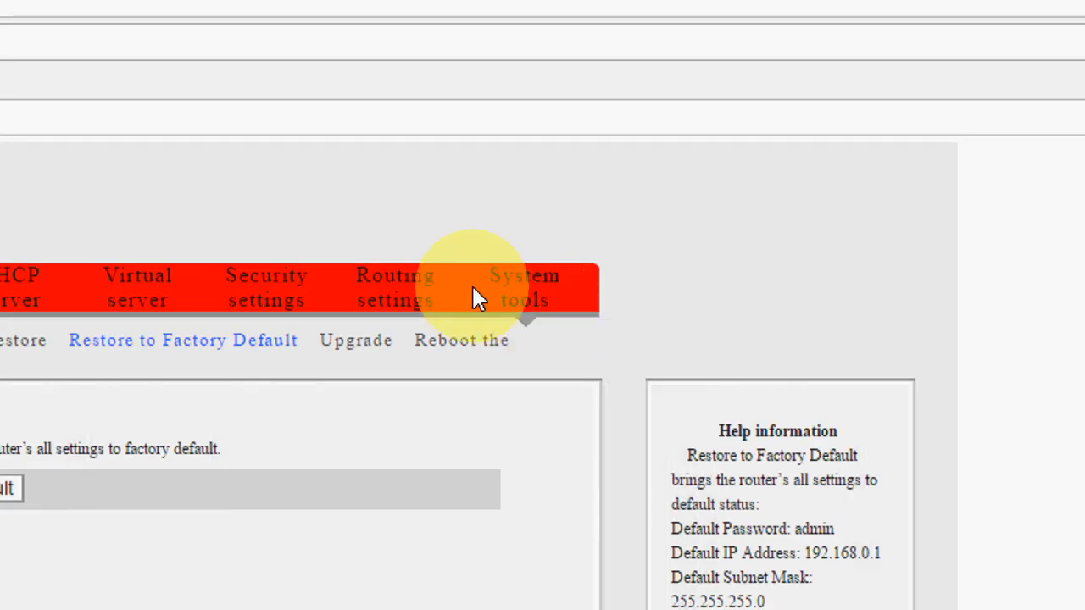
pyautogui.moveTo(474, 297)
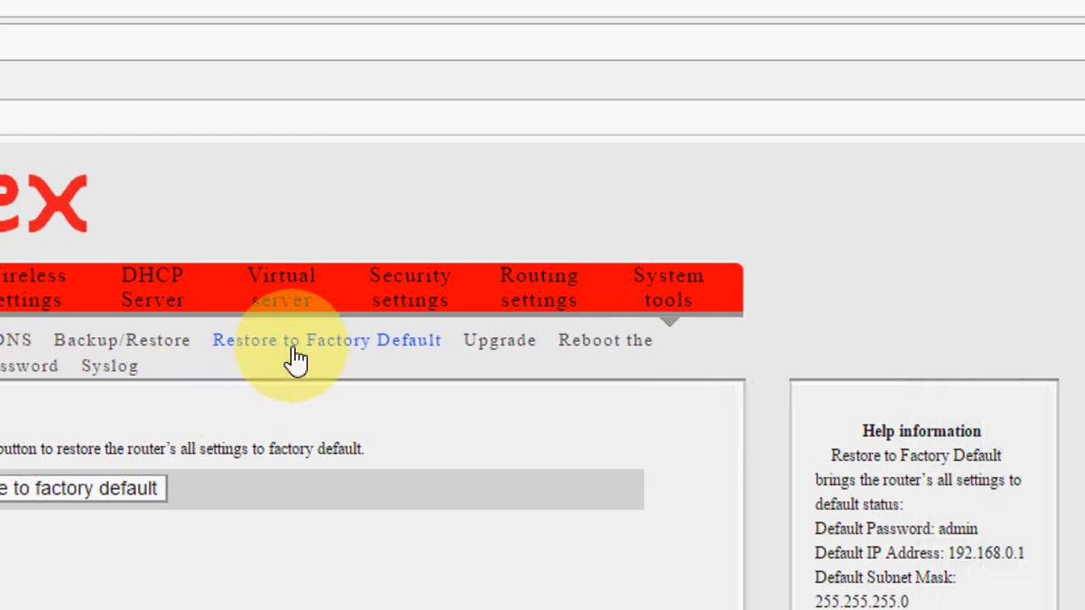
pyautogui.moveTo(309, 360)
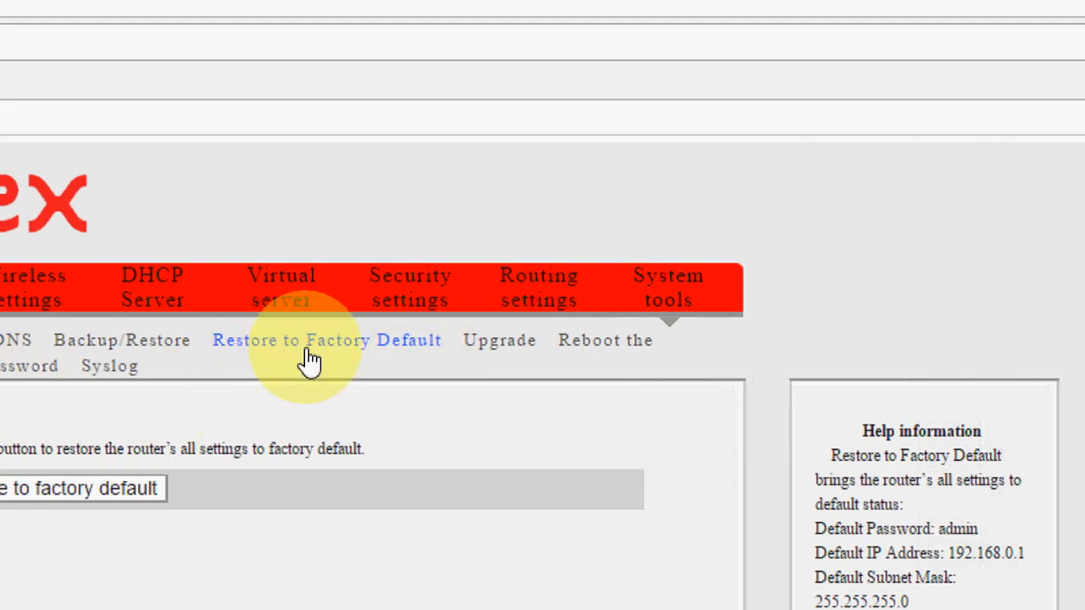
pyautogui.moveTo(272, 348)
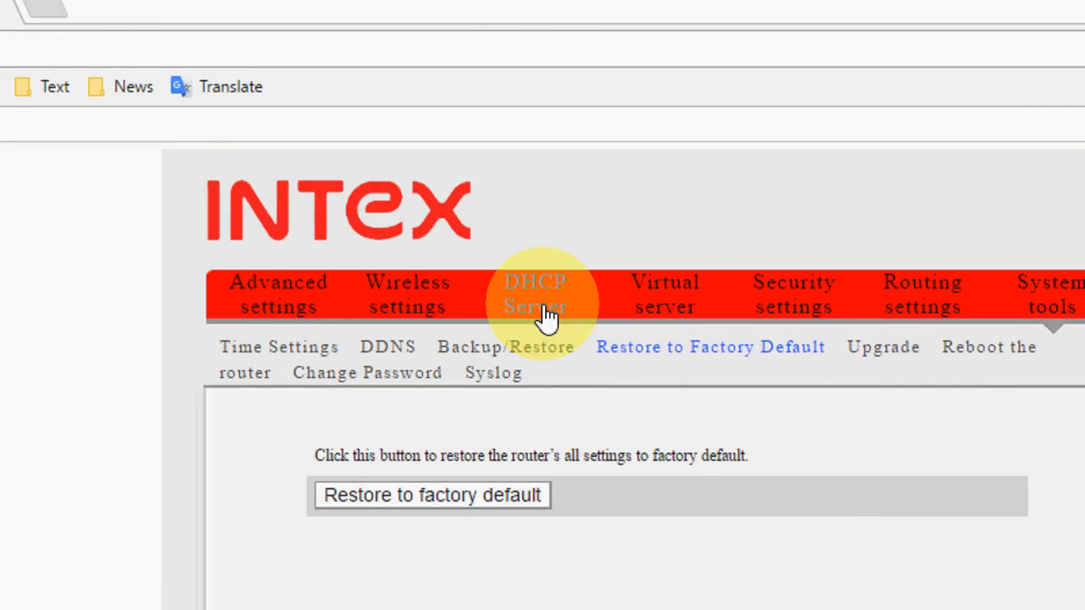
# Review the router's DHCP server pool range, addresses 100 to 150
pyautogui.click(534, 294)
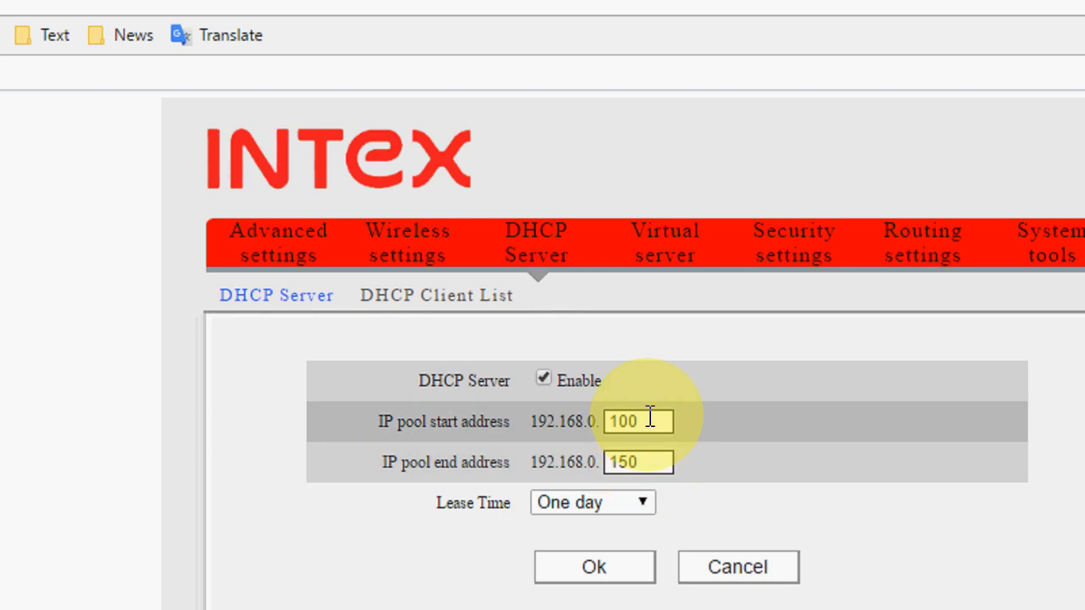
pyautogui.click(638, 422)
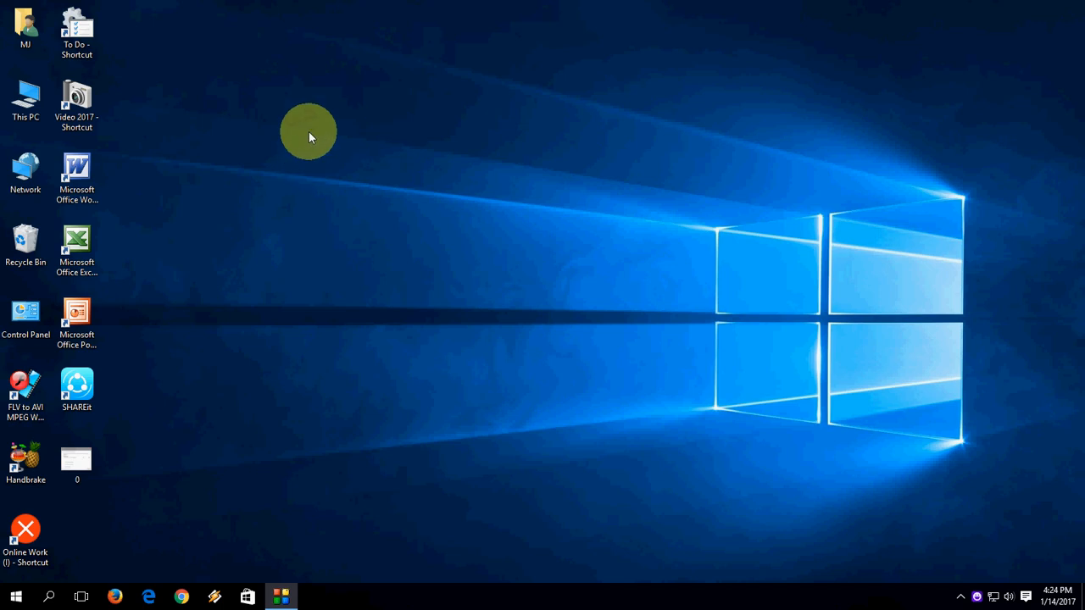
# Search 'command' and launch Command Prompt as administrator
pyautogui.write('command')
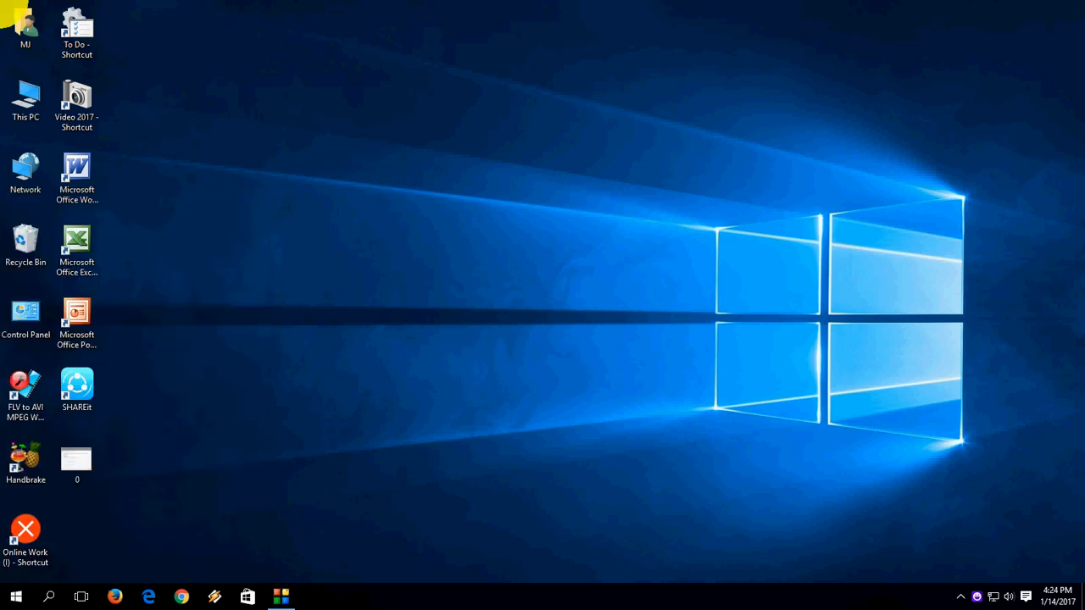
pyautogui.click(314, 596)
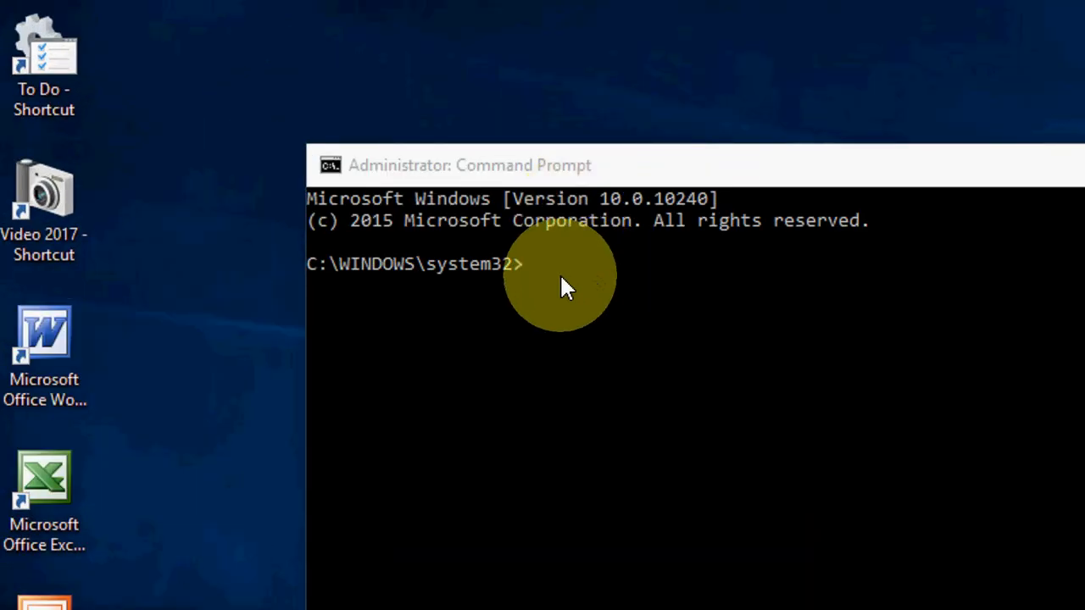
pyautogui.moveTo(542, 292)
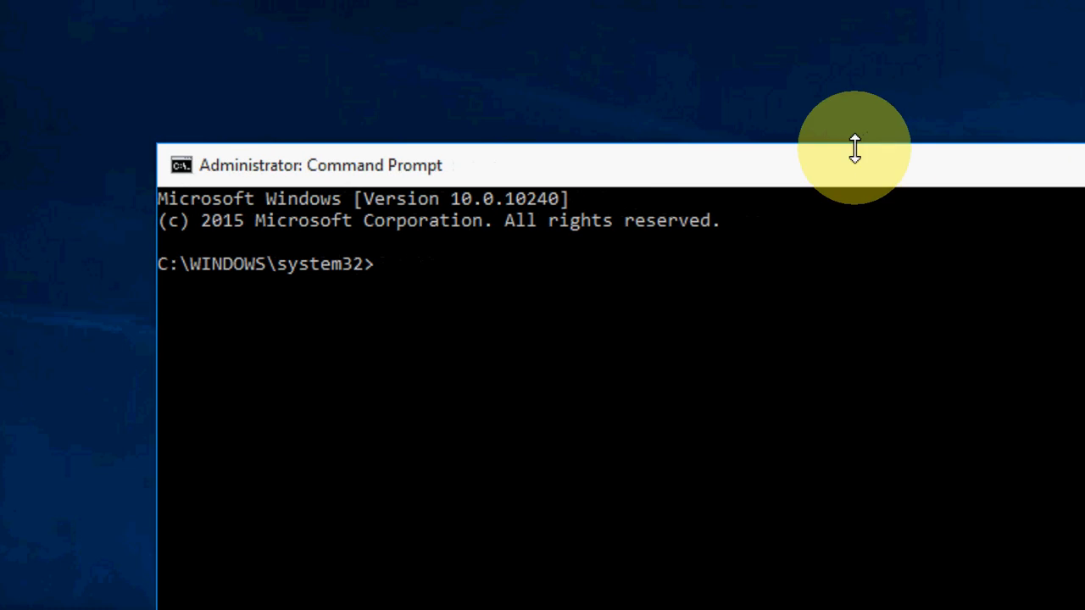
# Enter 'ipconfig /release' to release the current IP address
pyautogui.write('ip')
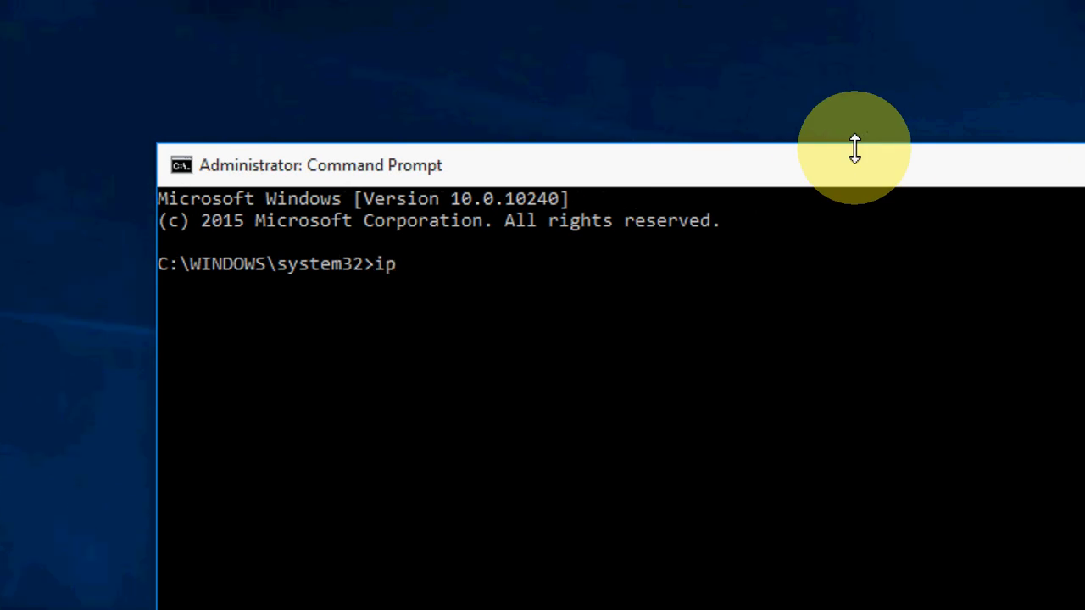
pyautogui.write('config')
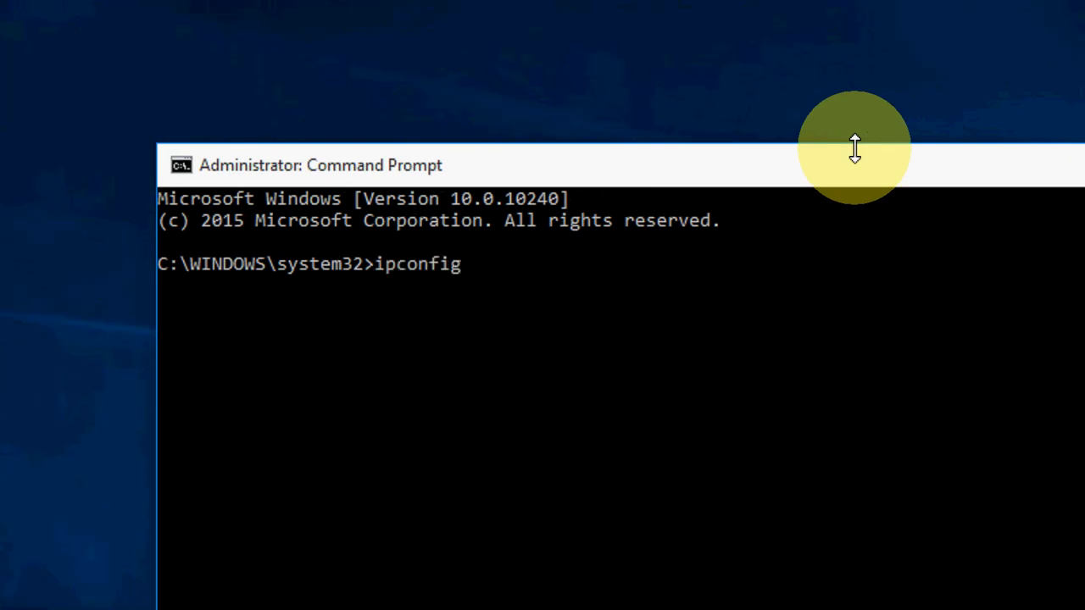
pyautogui.write('/')
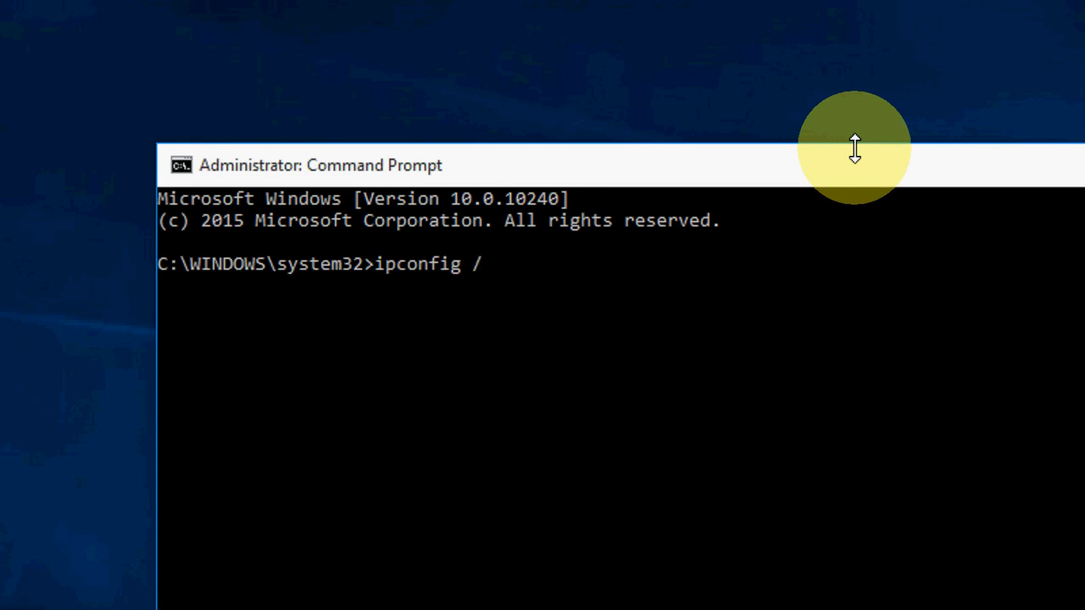
pyautogui.write('rel')
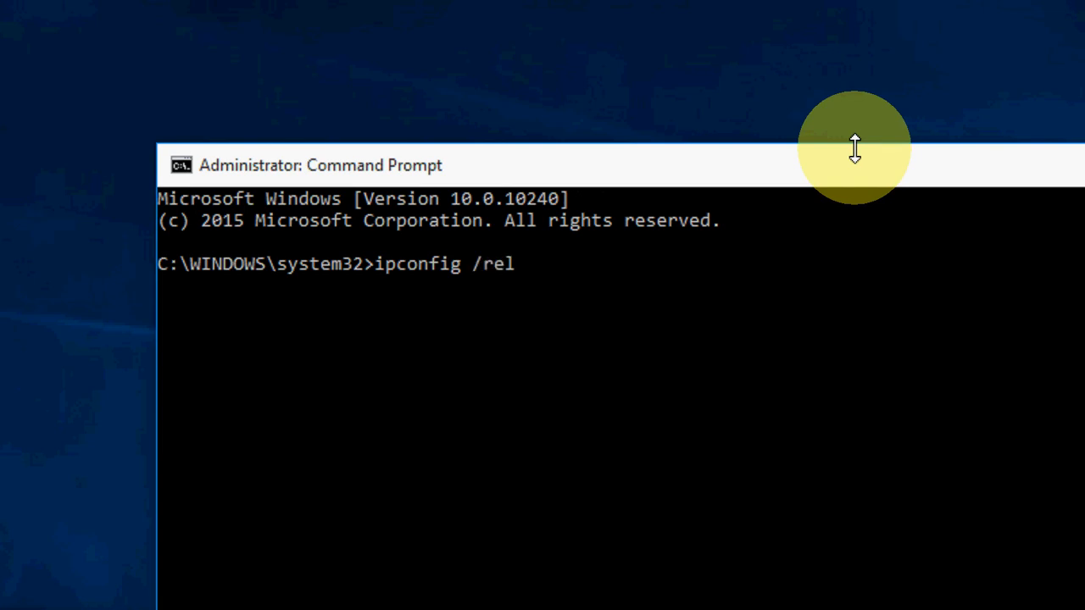
pyautogui.write('ease')
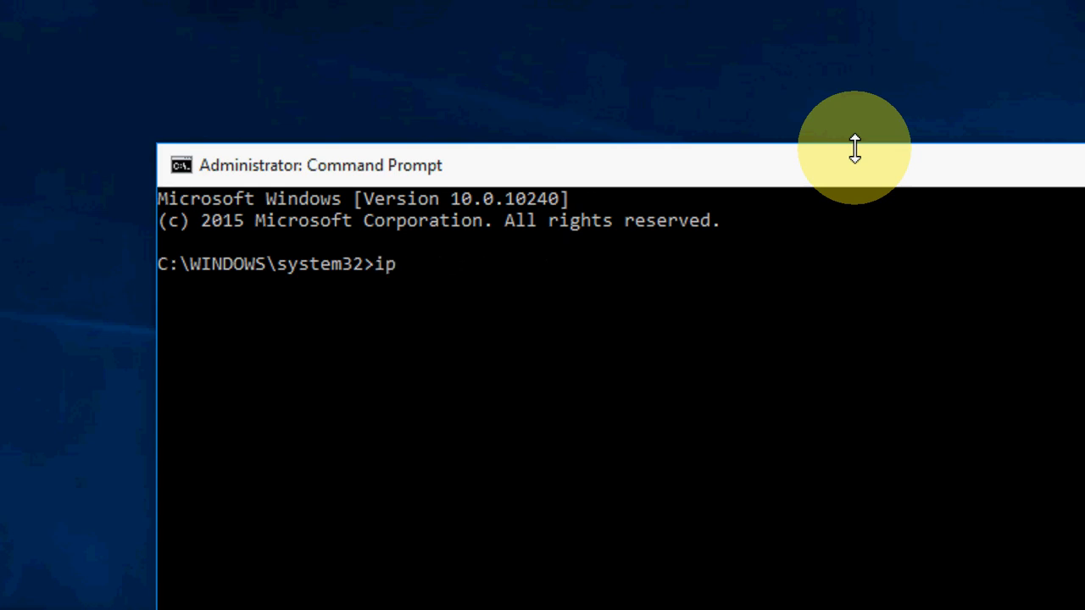
# Enter 'ipconfig /renew' to obtain a new IP address
pyautogui.write('config')
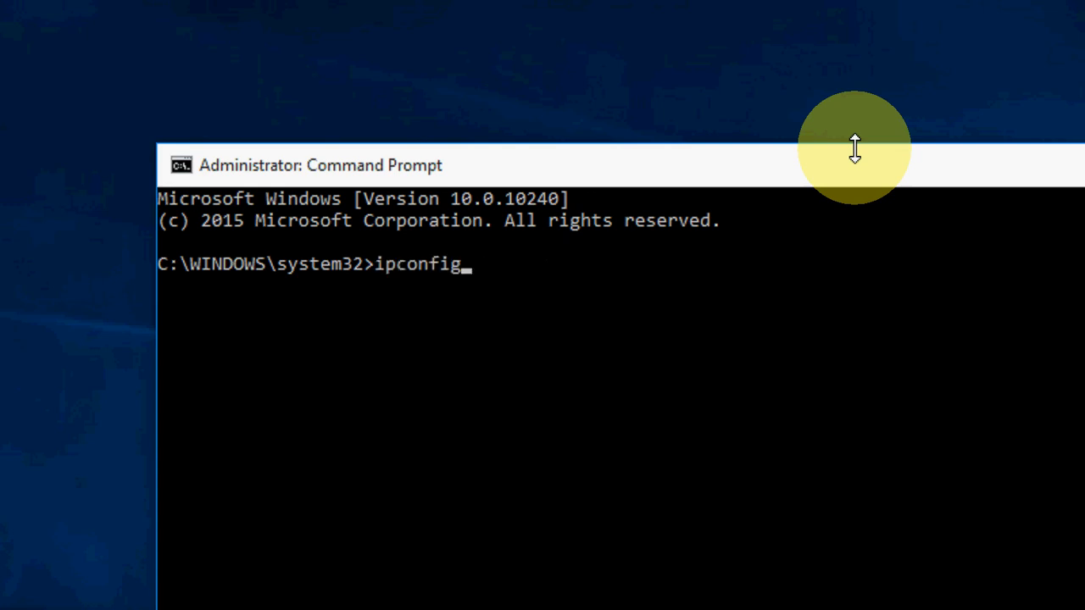
pyautogui.write('/')
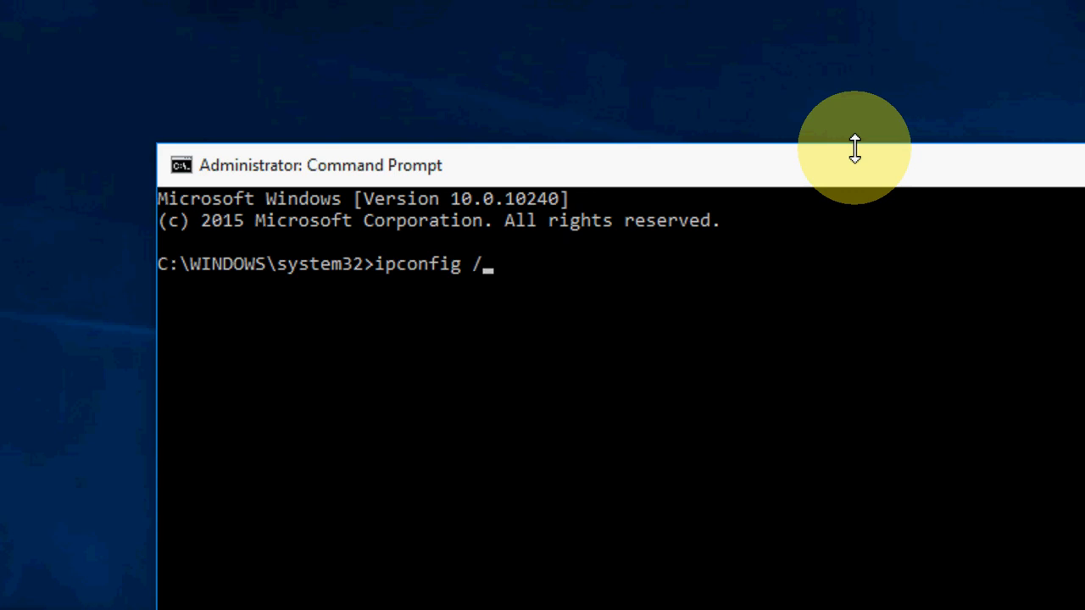
pyautogui.write('renew')
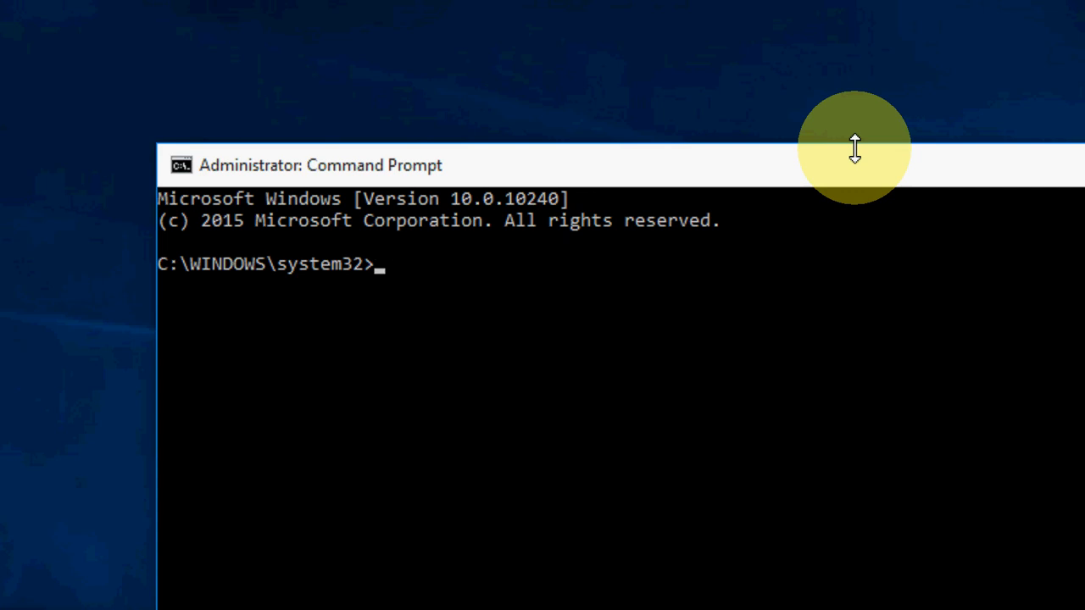
# Enter 'ipconfig /flushdns' to flush the DNS resolver cache
pyautogui.write('ipconfig')
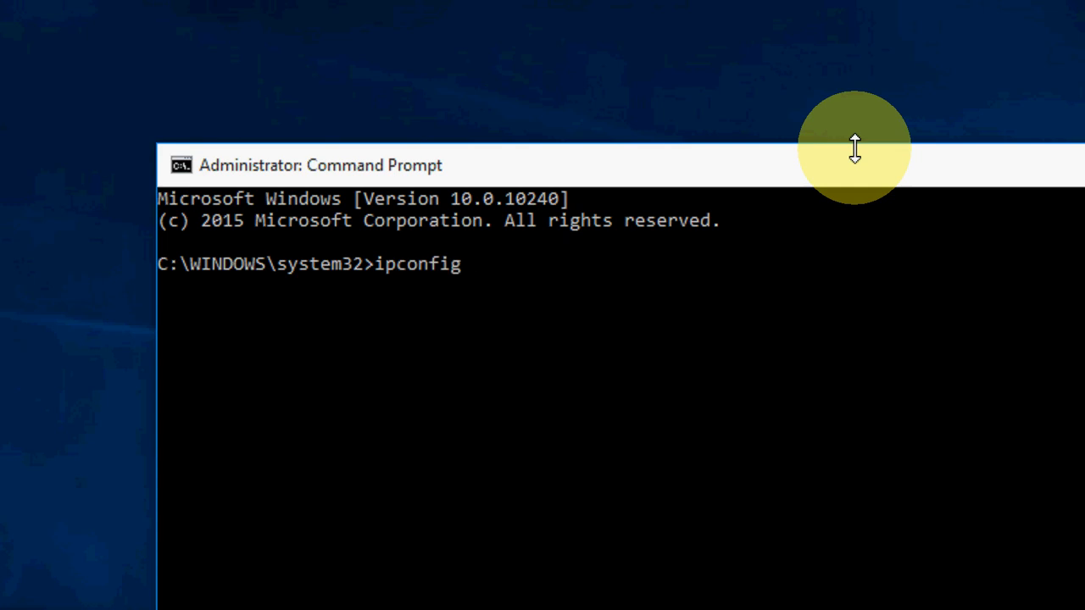
pyautogui.write('/fl')
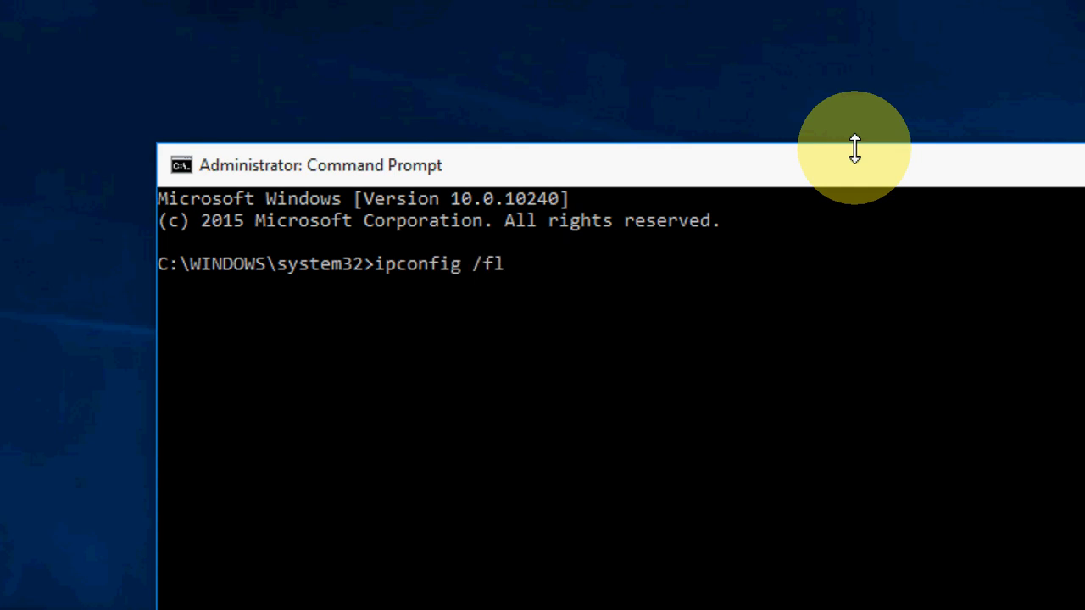
pyautogui.write('ushdns')
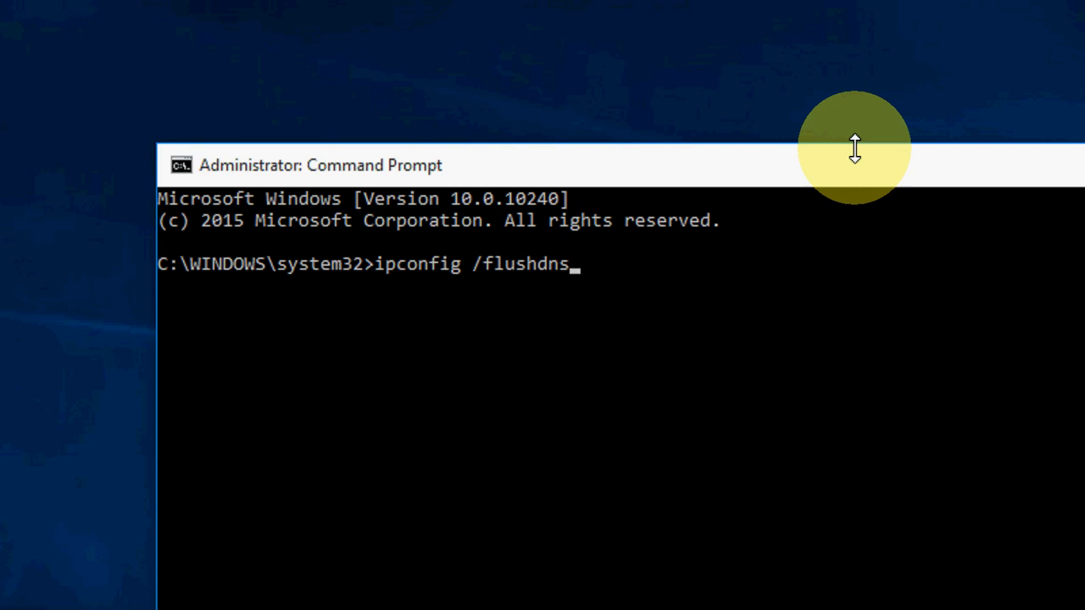
pyautogui.press('Escape')
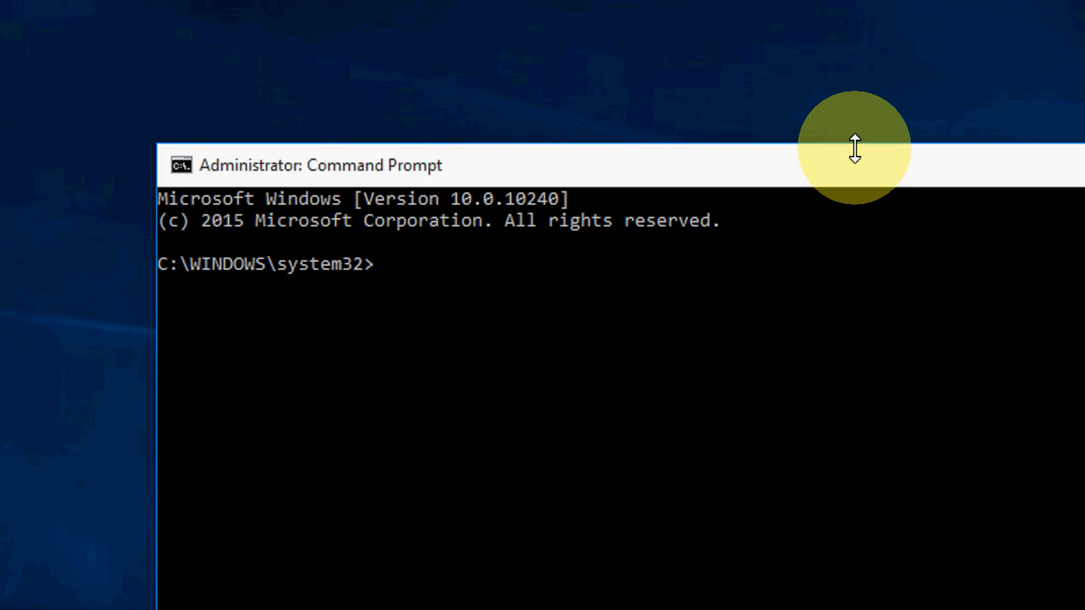
# Type 'netsh winsock reset' at the administrator prompt
pyautogui.write('netsh')
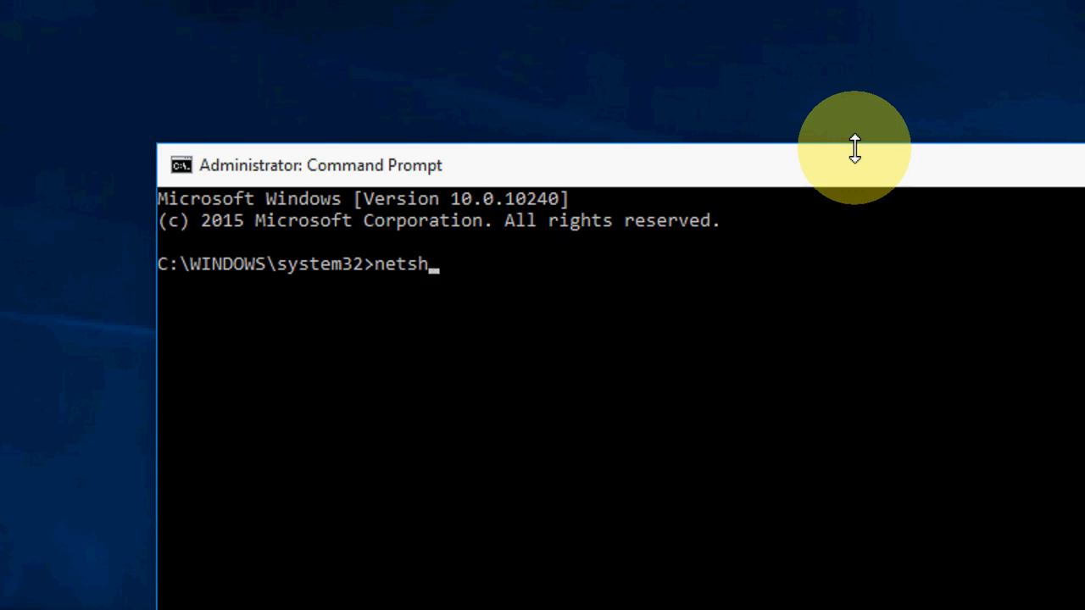
pyautogui.write('win')
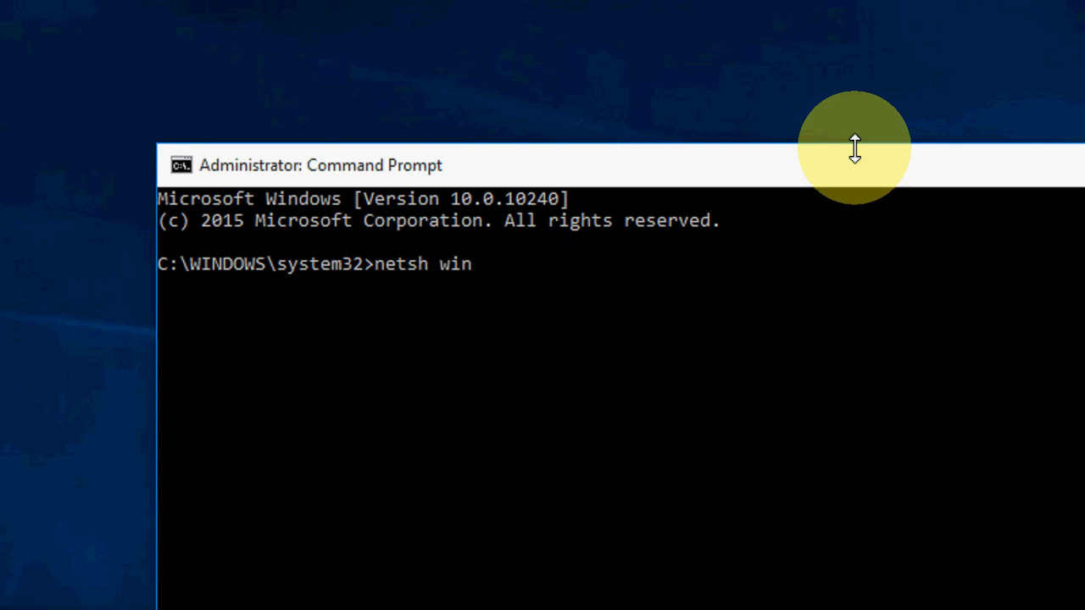
pyautogui.write('sock')
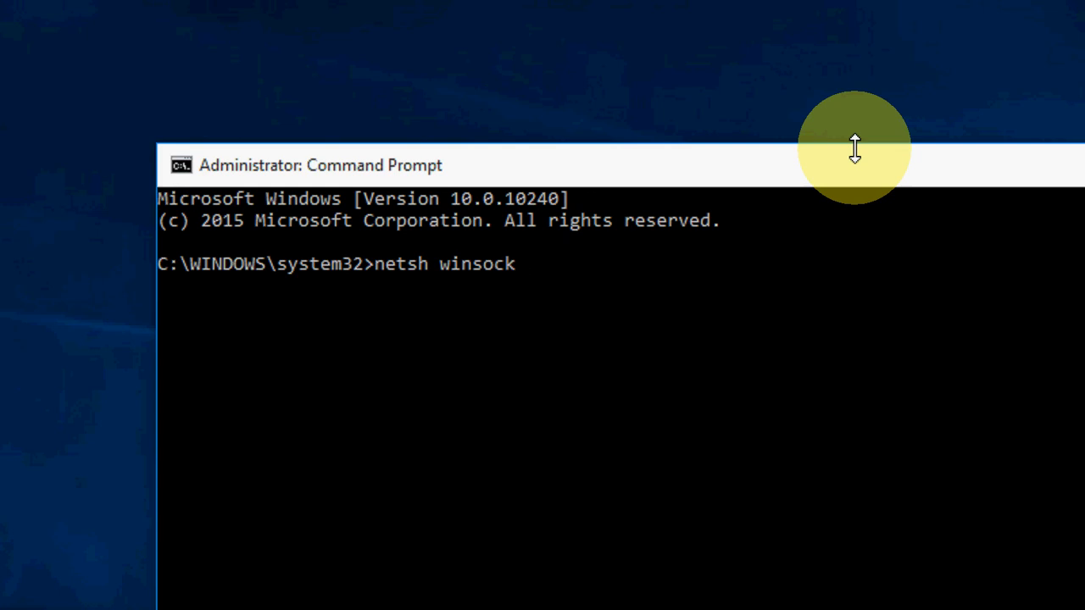
pyautogui.write('reset')
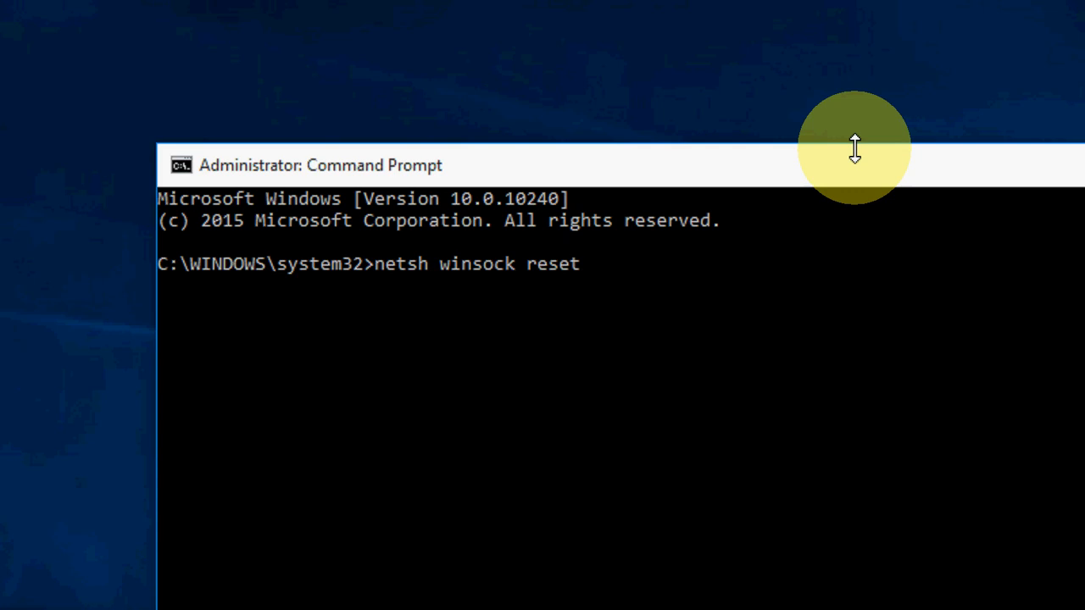
pyautogui.moveTo(846, 149)
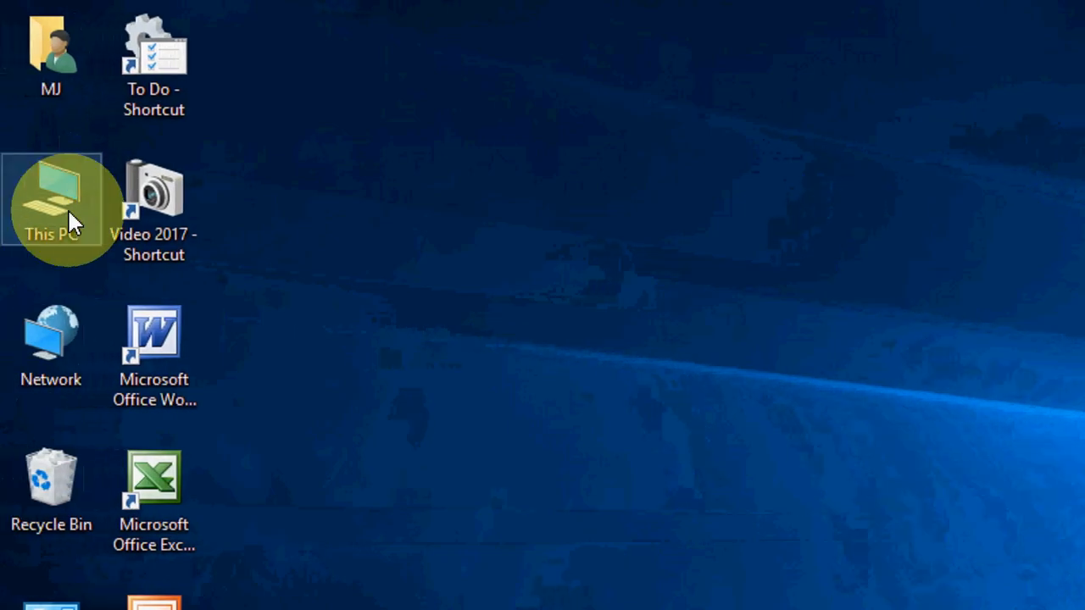
# Open the This PC context menu on the desktop to reach Computer Management
pyautogui.rightClick(51, 199)
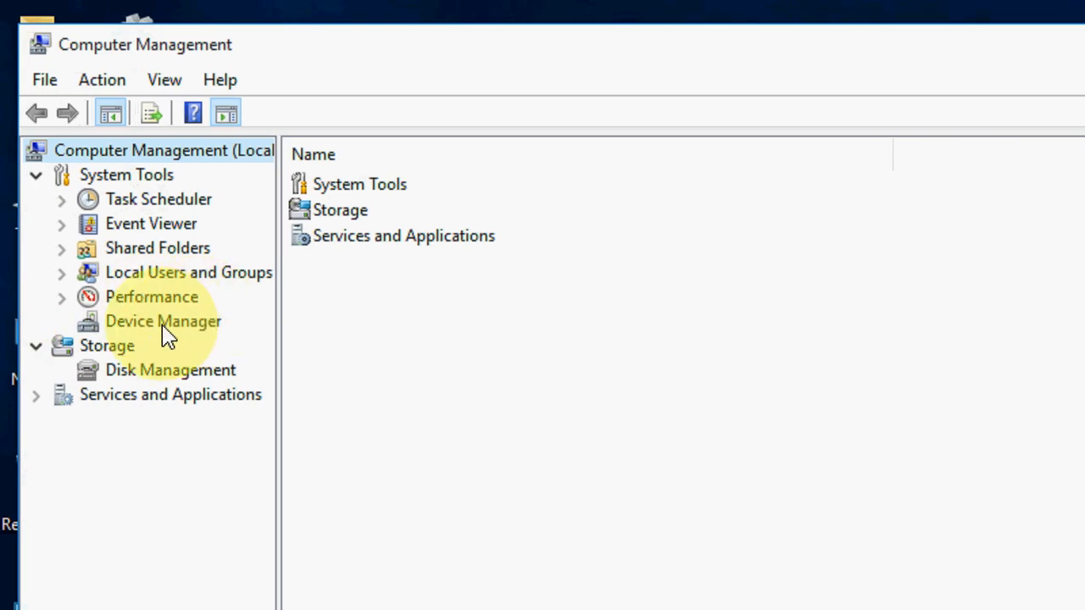
# Show the Realtek PCIe FE Family Controller's action menu under Network adapters in Device Manager
pyautogui.click(164, 320)
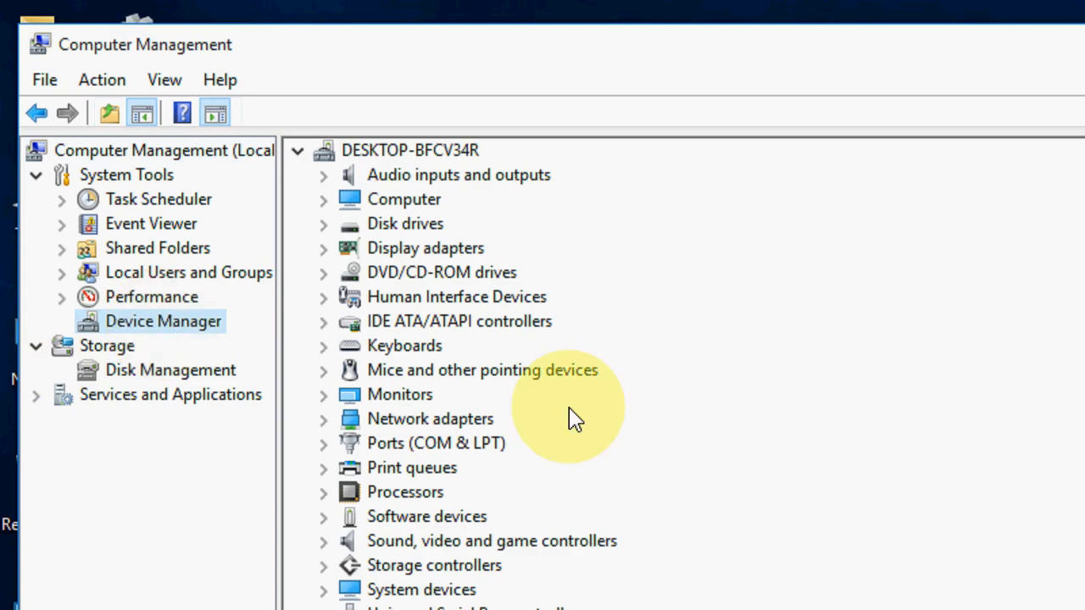
pyautogui.moveTo(335, 432)
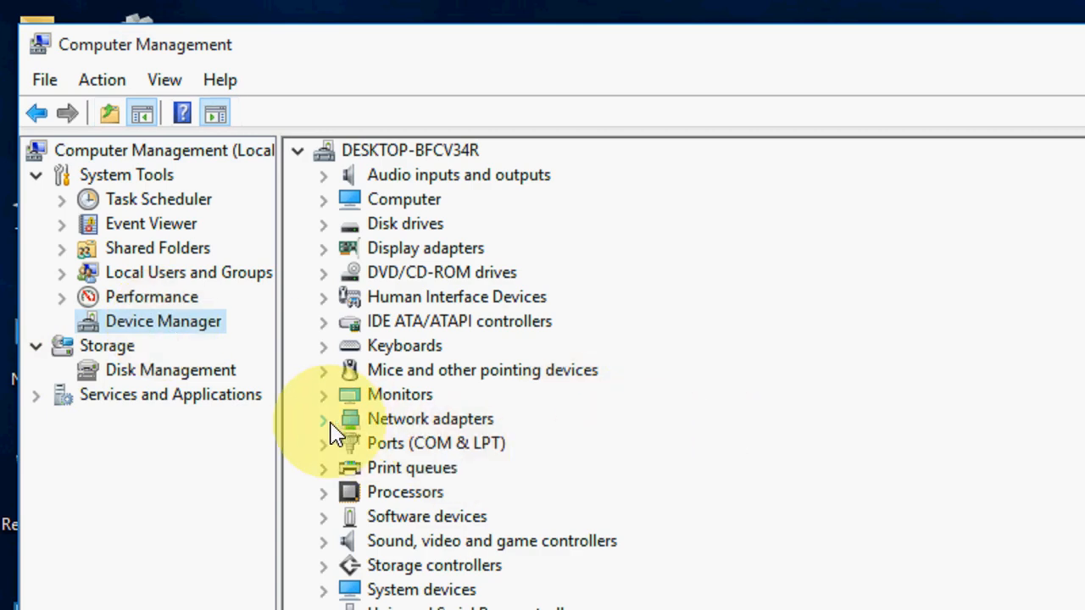
pyautogui.click(323, 417)
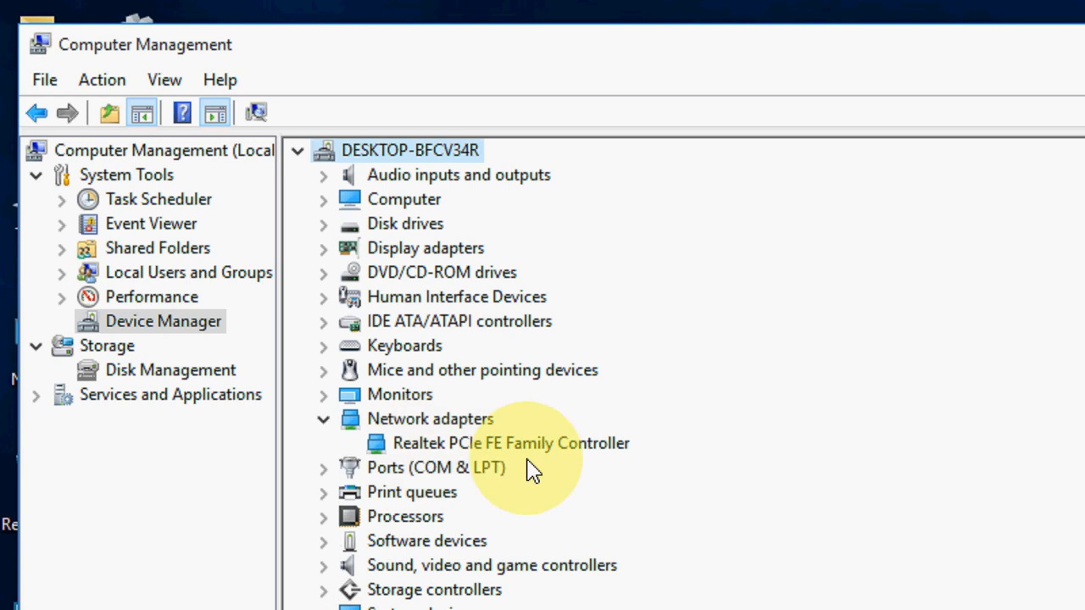
pyautogui.moveTo(585, 471)
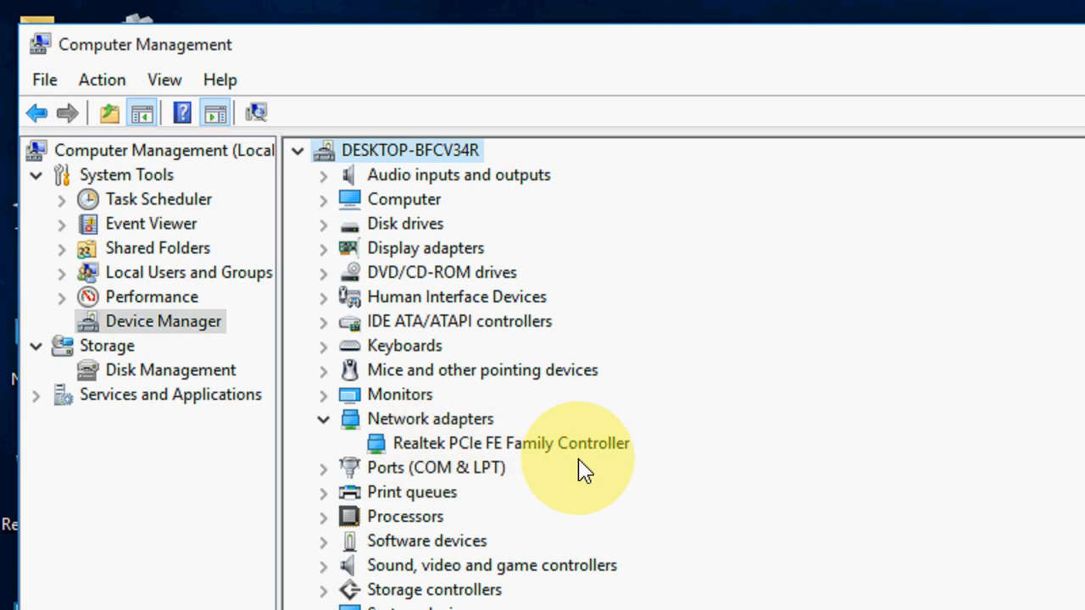
pyautogui.moveTo(604, 458)
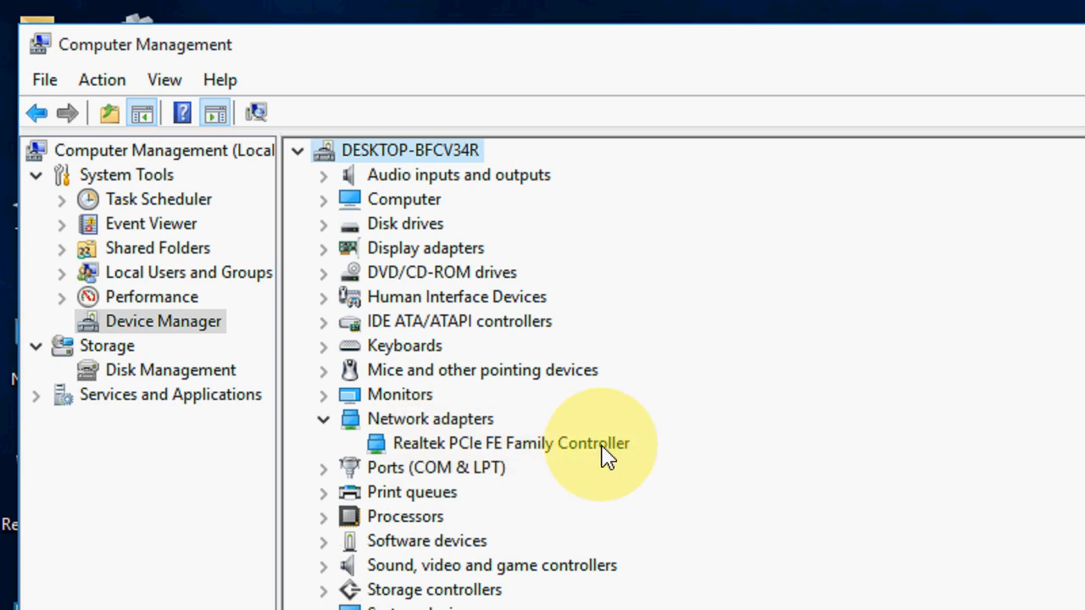
pyautogui.rightClick(509, 443)
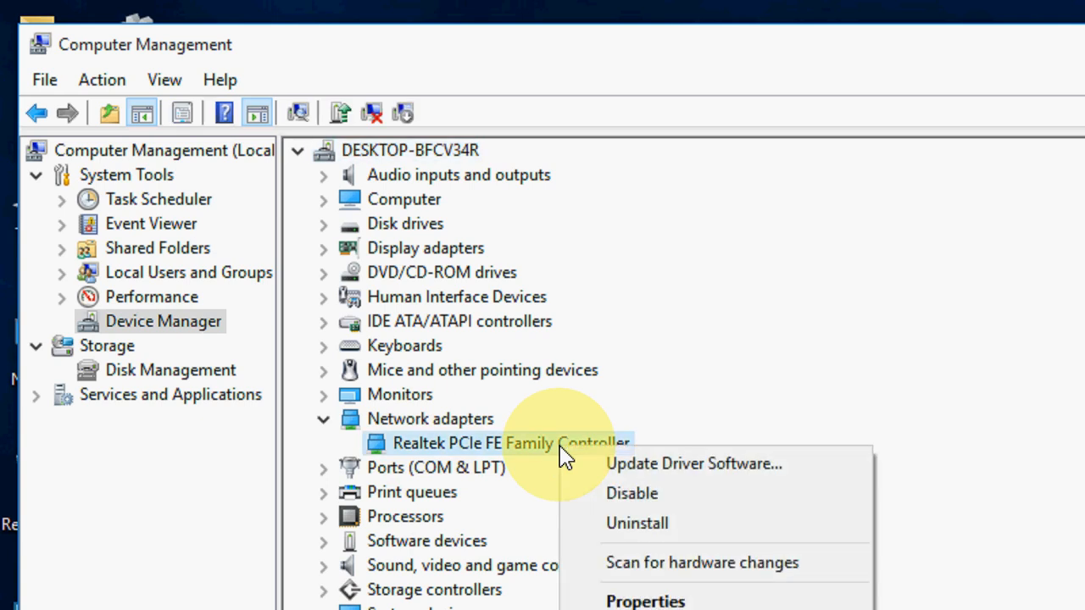
pyautogui.moveTo(391, 468)
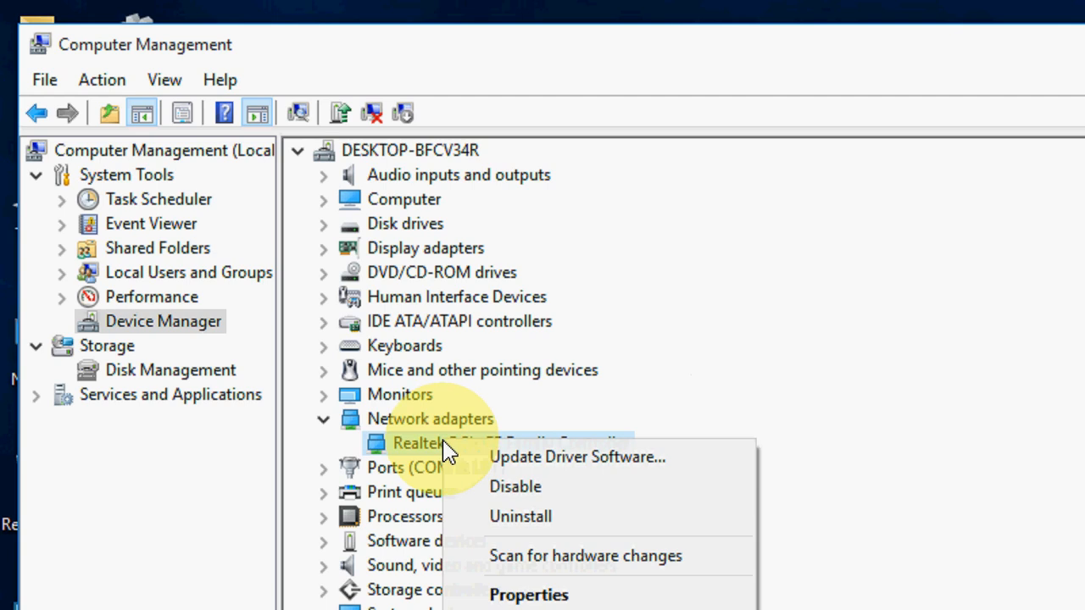
pyautogui.moveTo(670, 457)
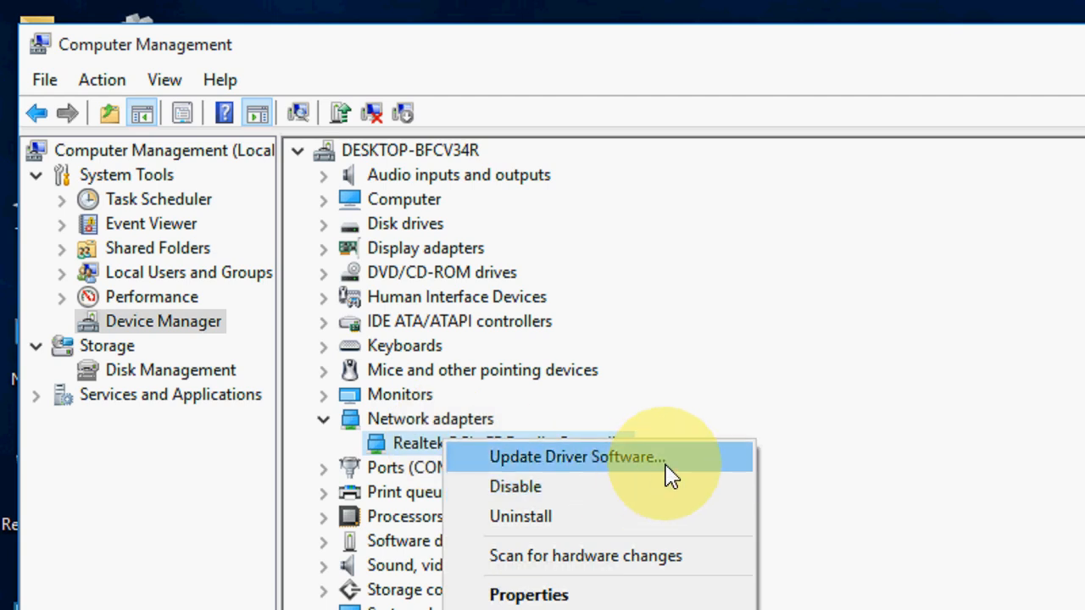
pyautogui.moveTo(778, 382)
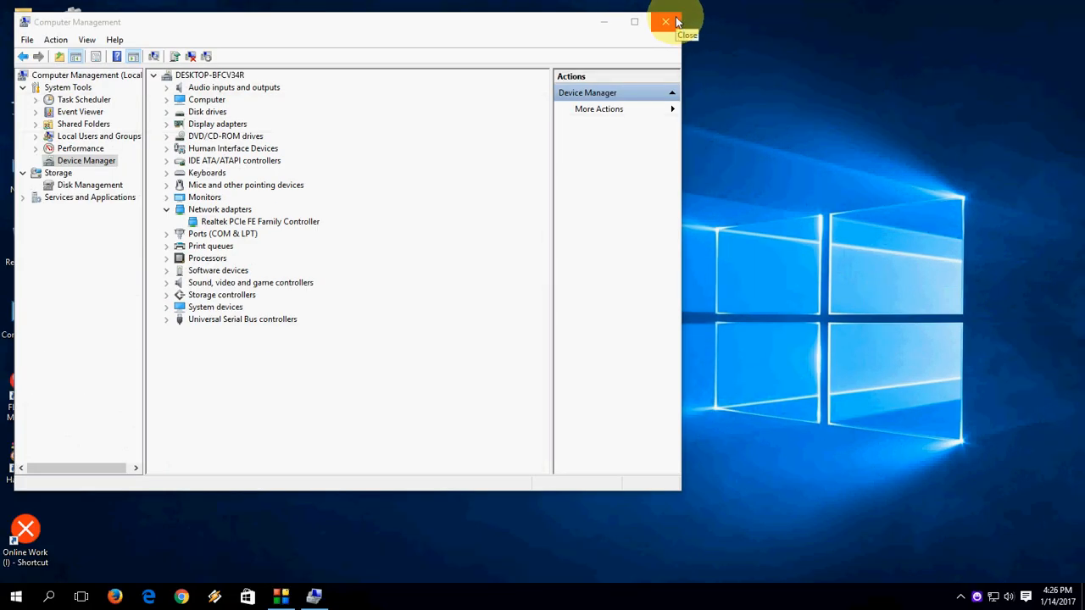
# Close Computer Management and enter 'msdt.exe -id networkdiagnosticsweb' in the Run box
pyautogui.click(665, 21)
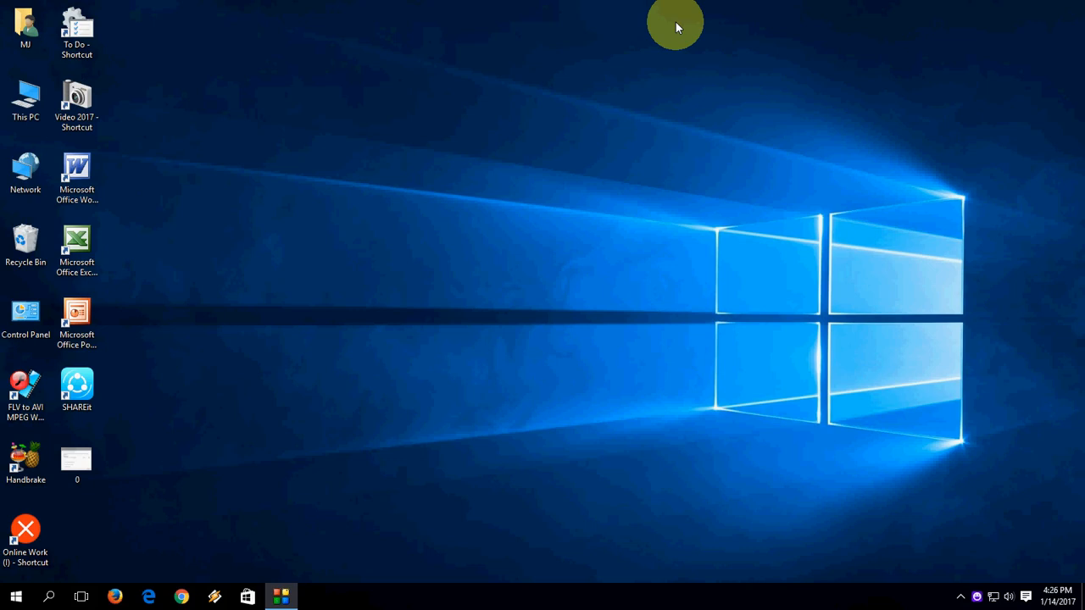
pyautogui.moveTo(311, 210)
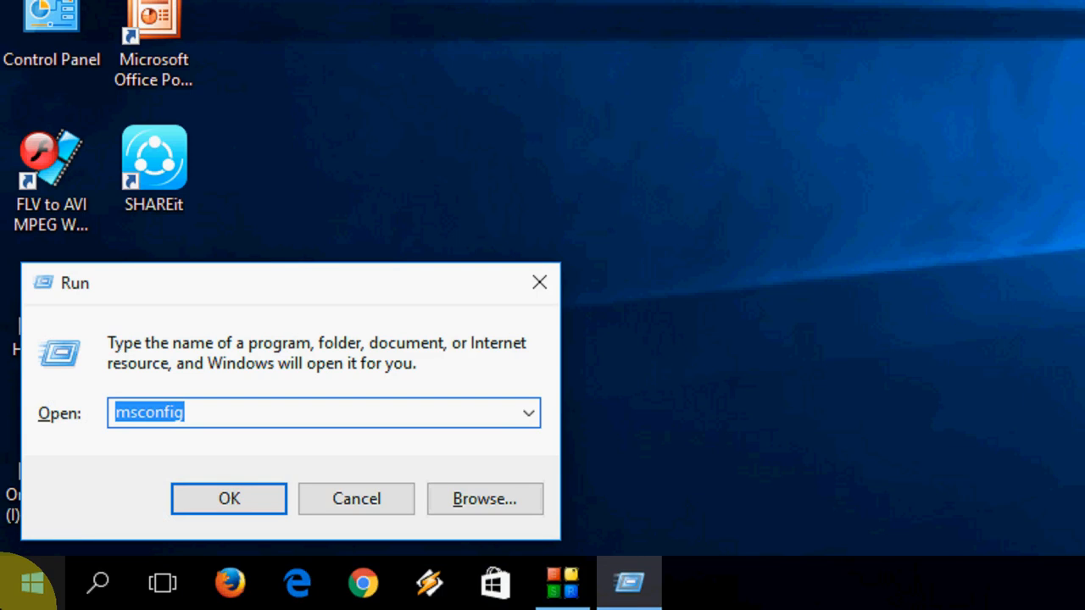
pyautogui.write('msdt.exe')
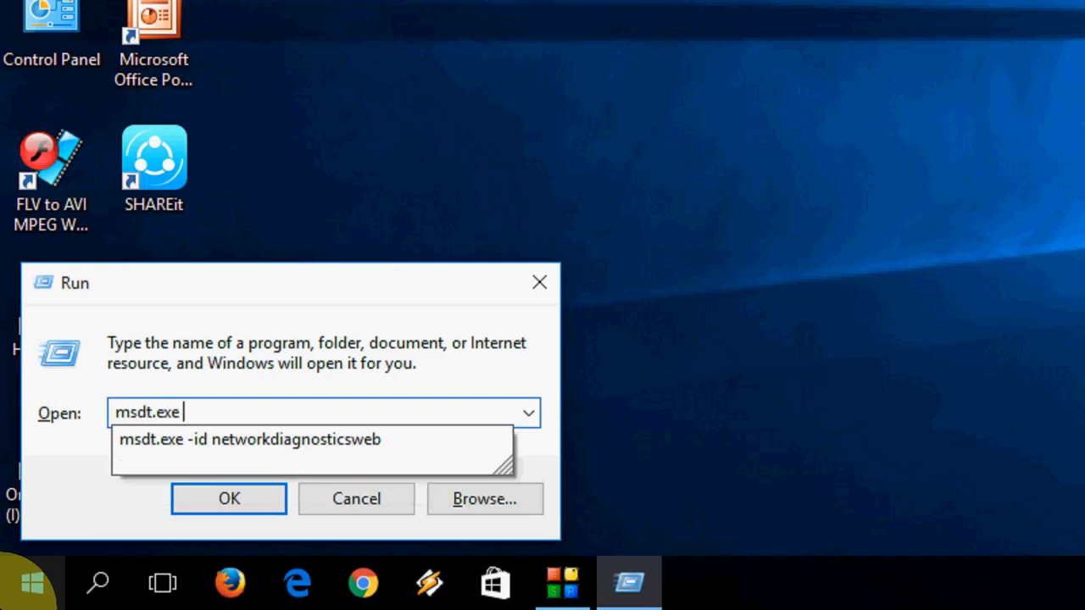
pyautogui.write('-')
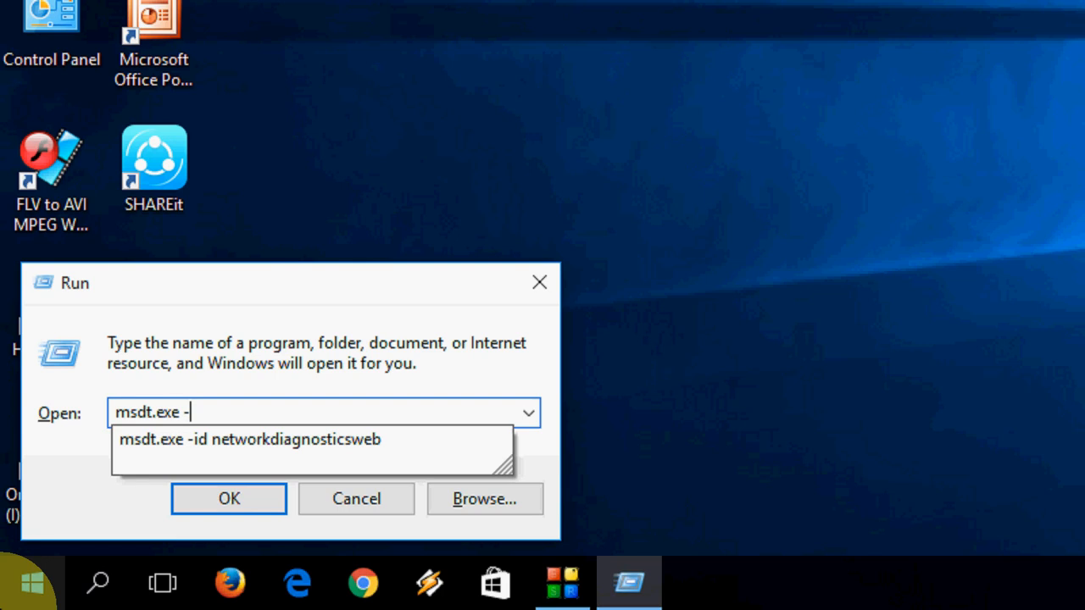
pyautogui.write('id')
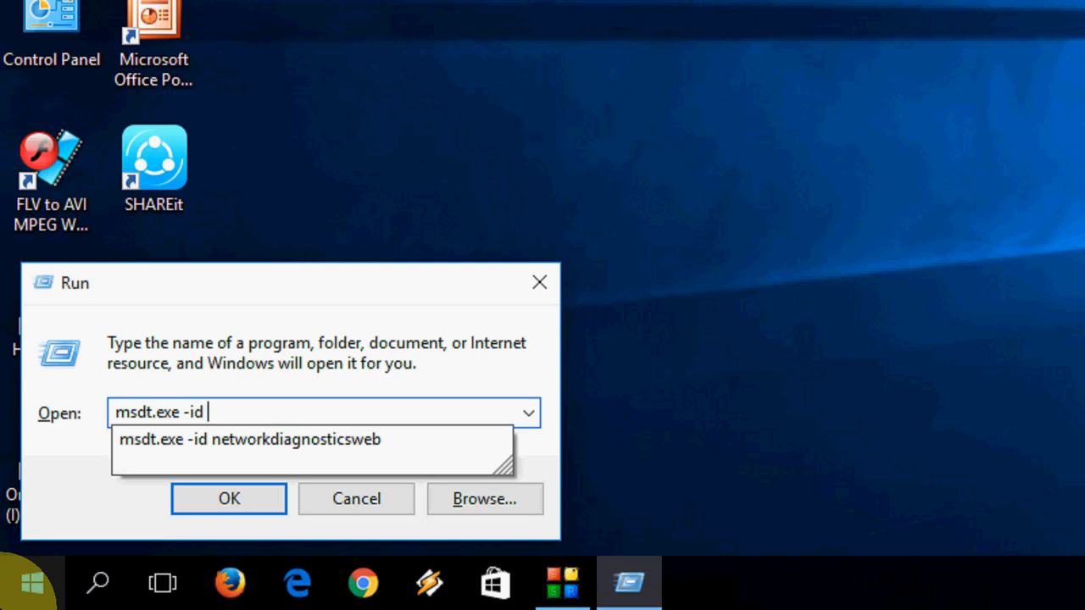
pyautogui.write('networ')
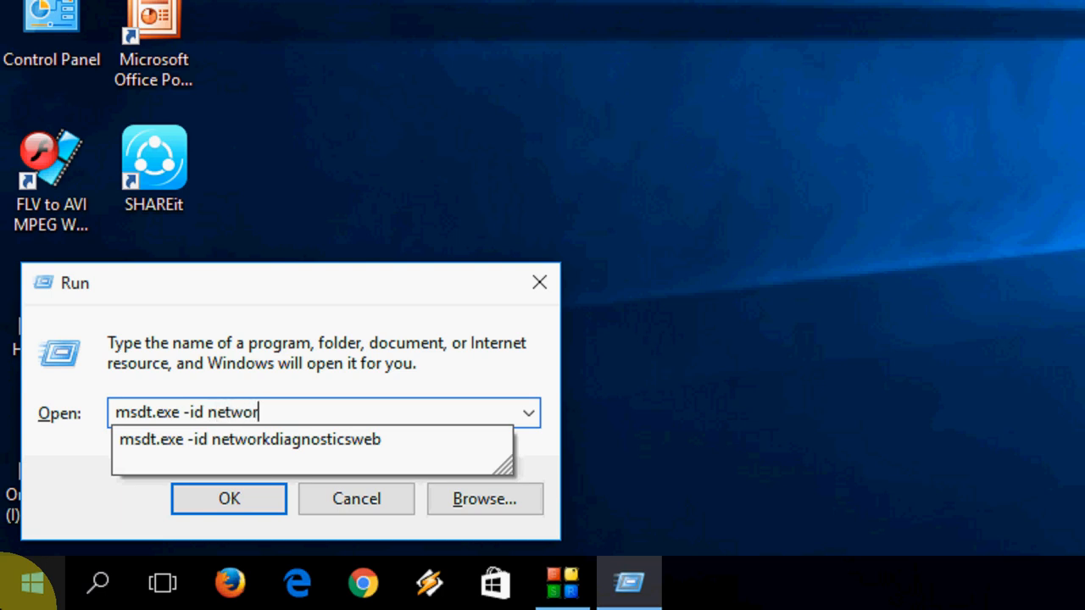
pyautogui.write('kdiag')
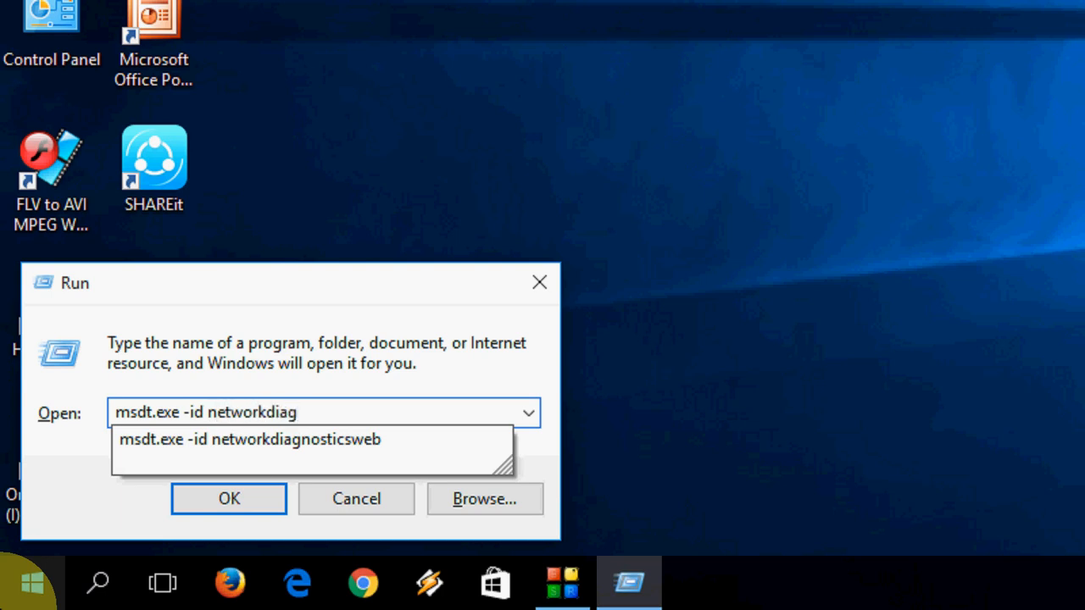
pyautogui.write('no')
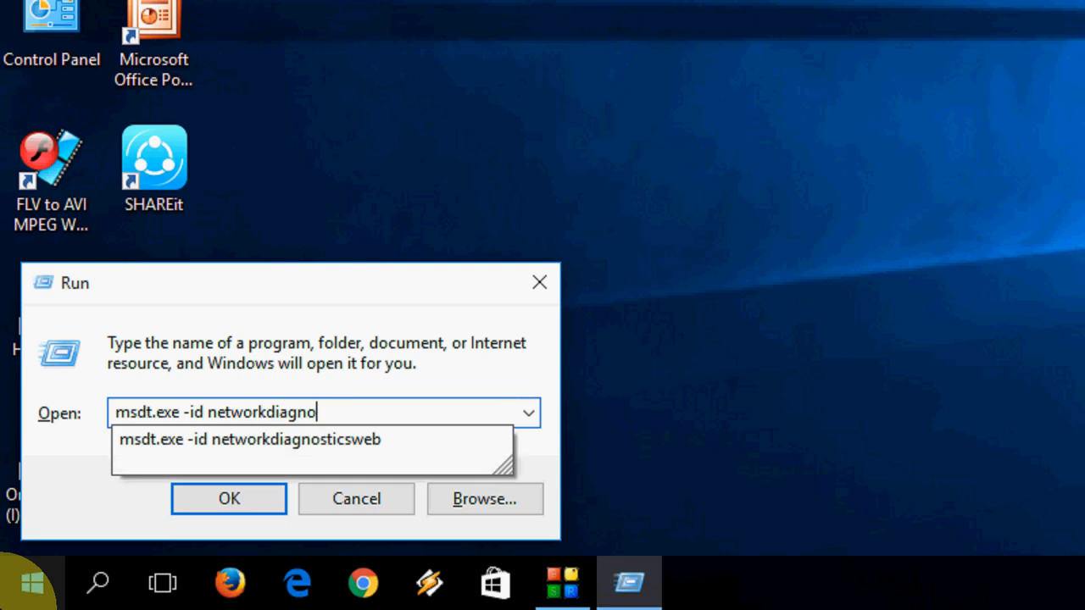
pyautogui.write('s')
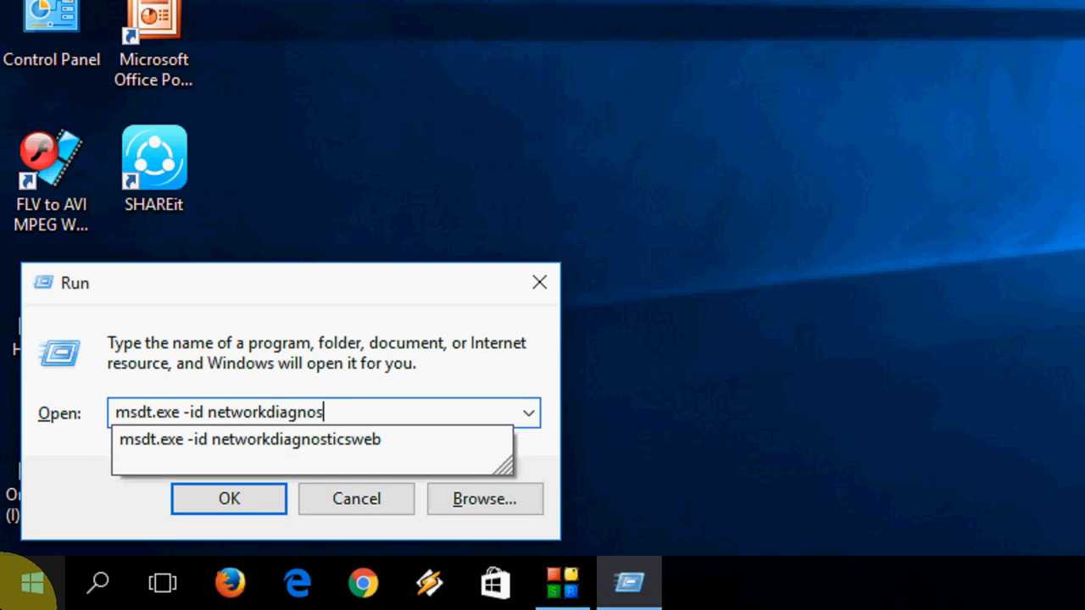
pyautogui.write('ticsweb')
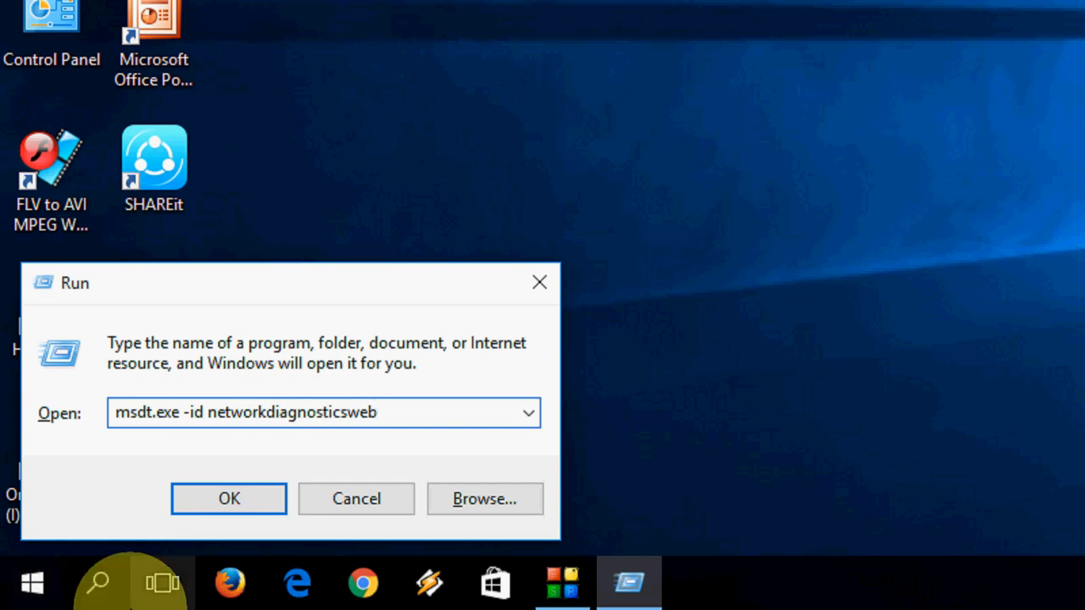
# Run the Internet Connections troubleshooter, view its automatic-repair advanced options, then close it
pyautogui.click(228, 499)
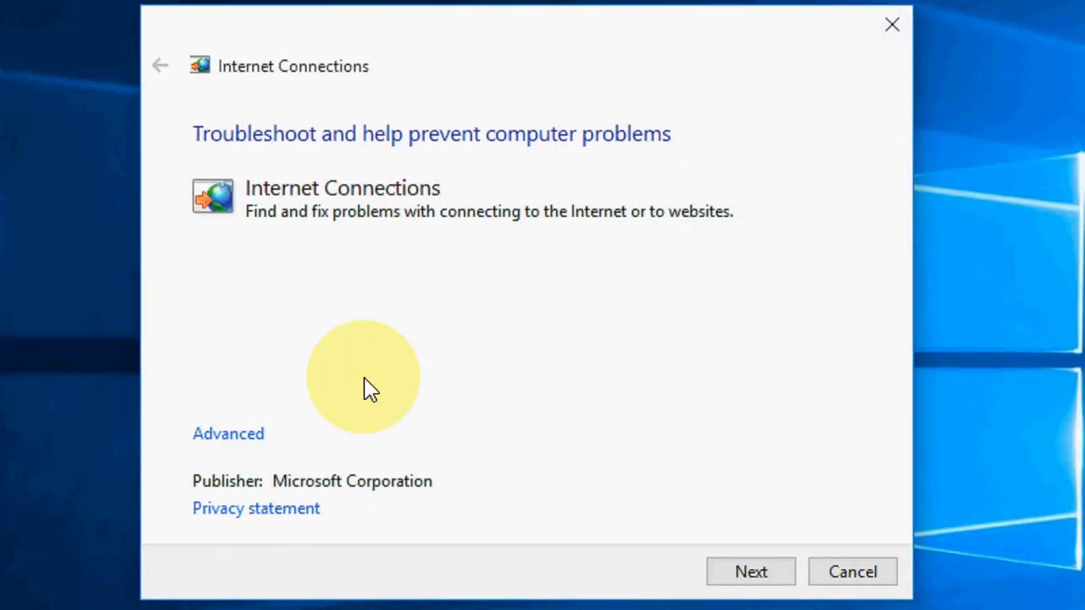
pyautogui.click(228, 433)
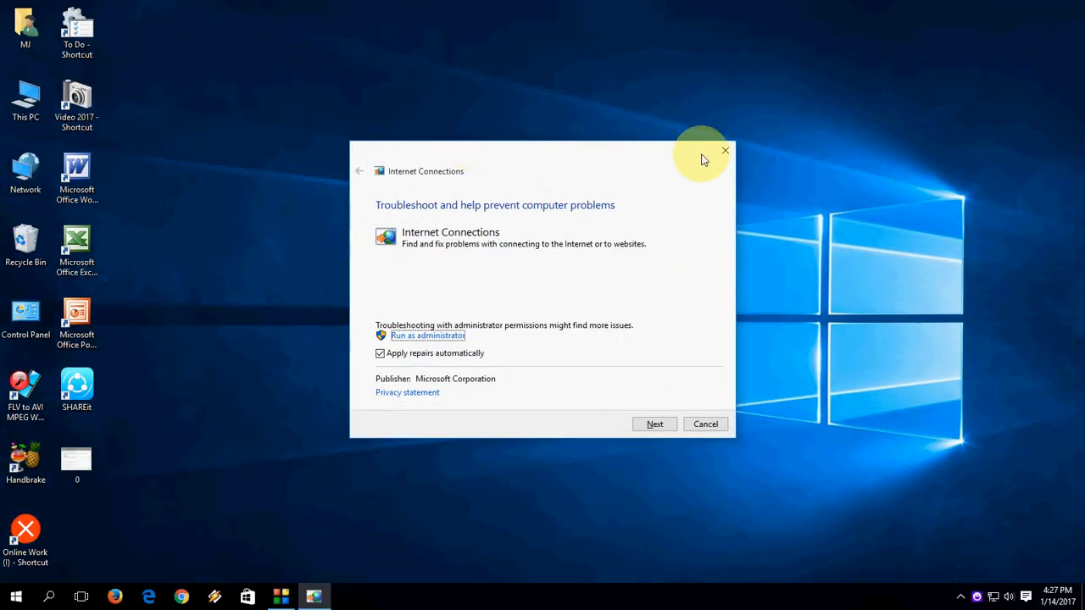
pyautogui.click(726, 151)
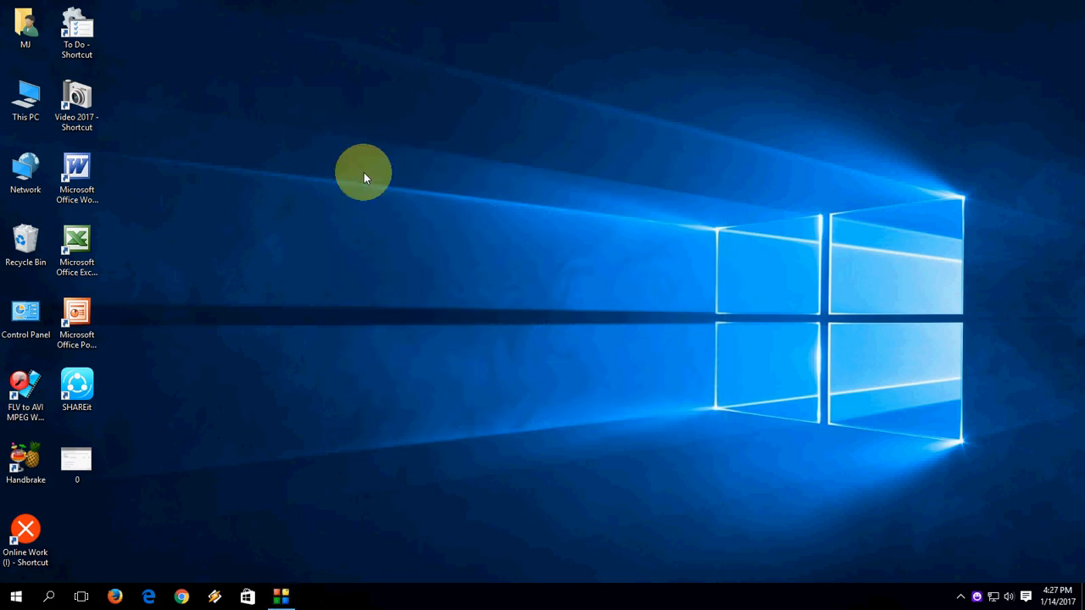
# Launch System Configuration (msconfig) from the Run box
pyautogui.press('Win+r')
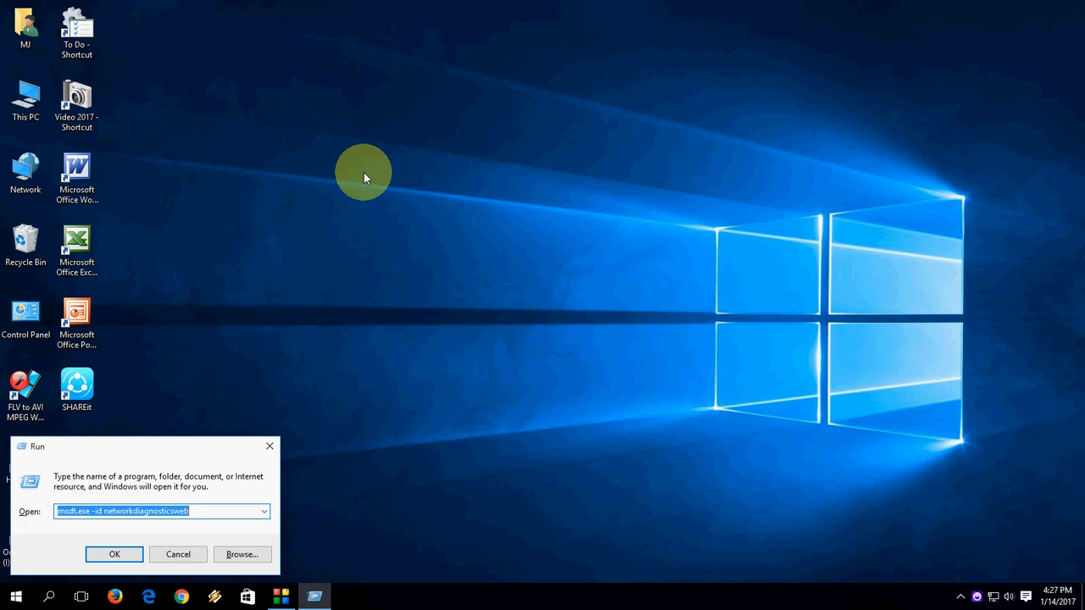
pyautogui.click(114, 553)
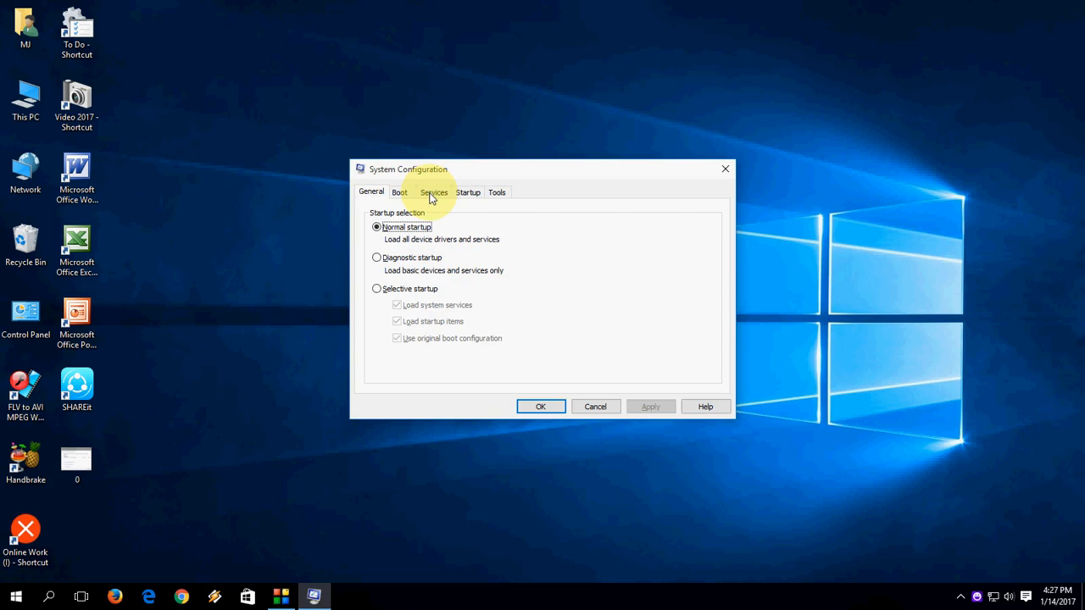
# Hide all Microsoft services on the Services tab, then close System Configuration
pyautogui.click(433, 191)
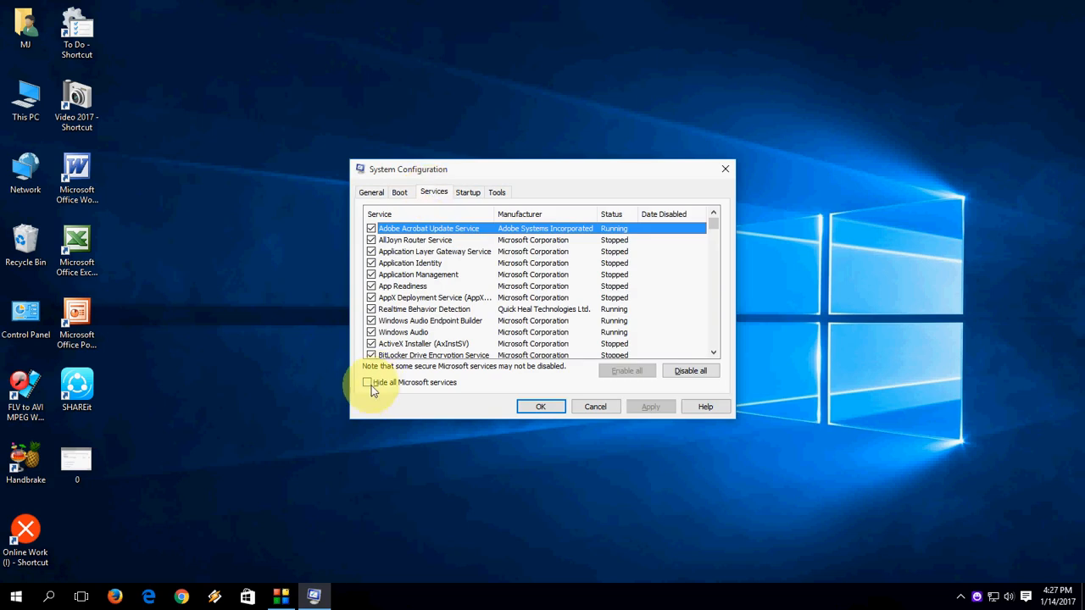
pyautogui.click(370, 382)
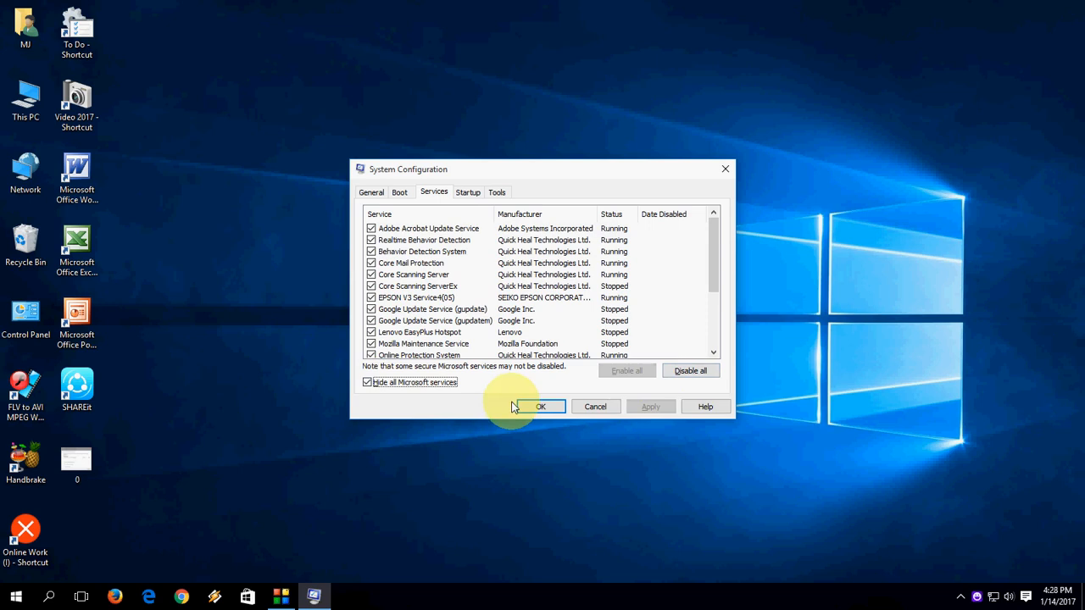
pyautogui.moveTo(818, 288)
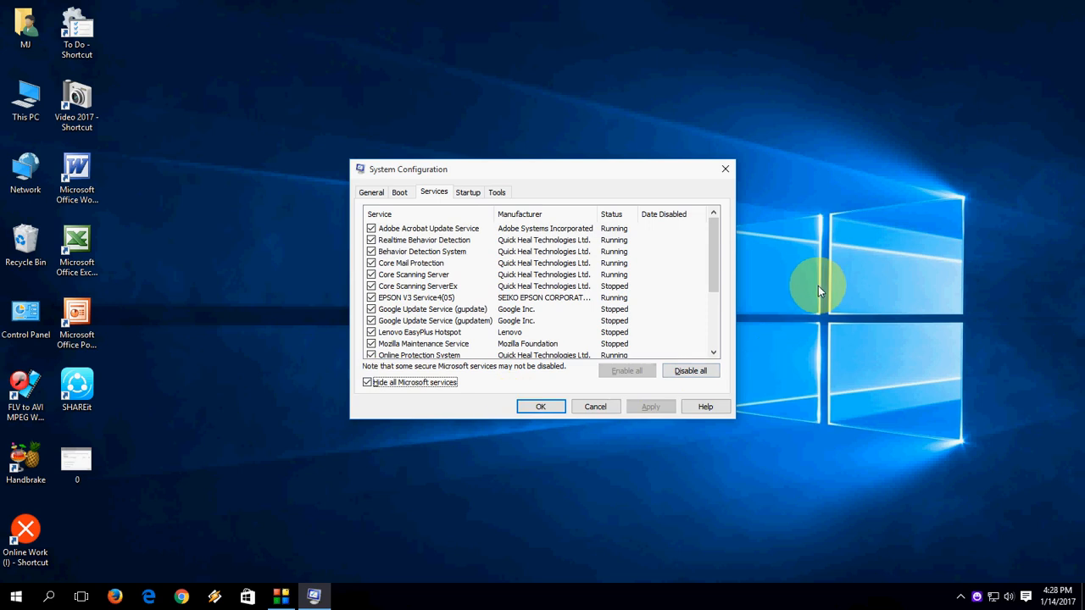
pyautogui.moveTo(725, 170)
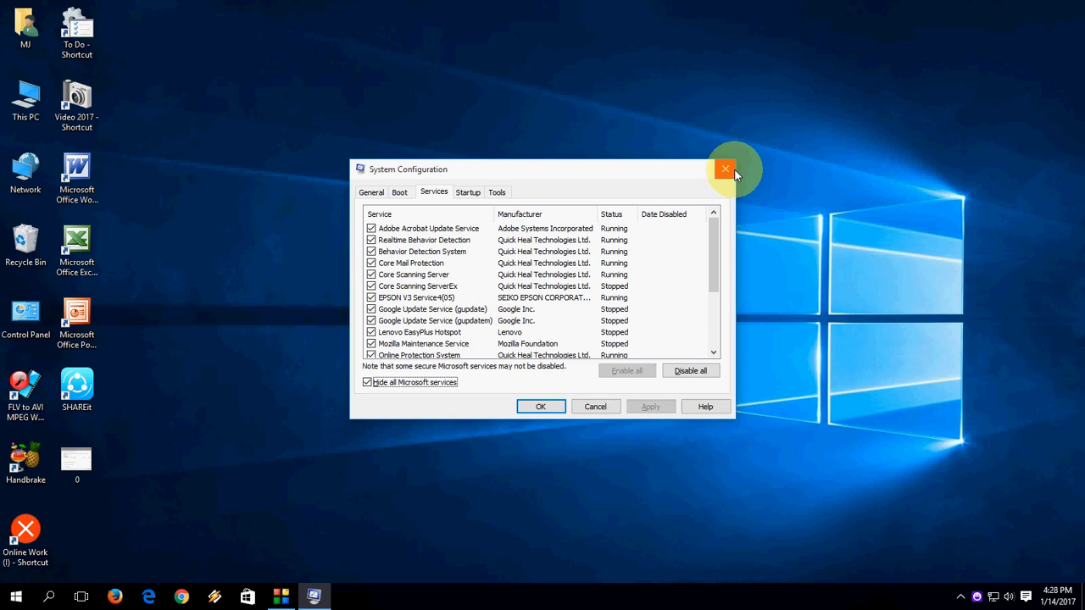
pyautogui.click(725, 168)
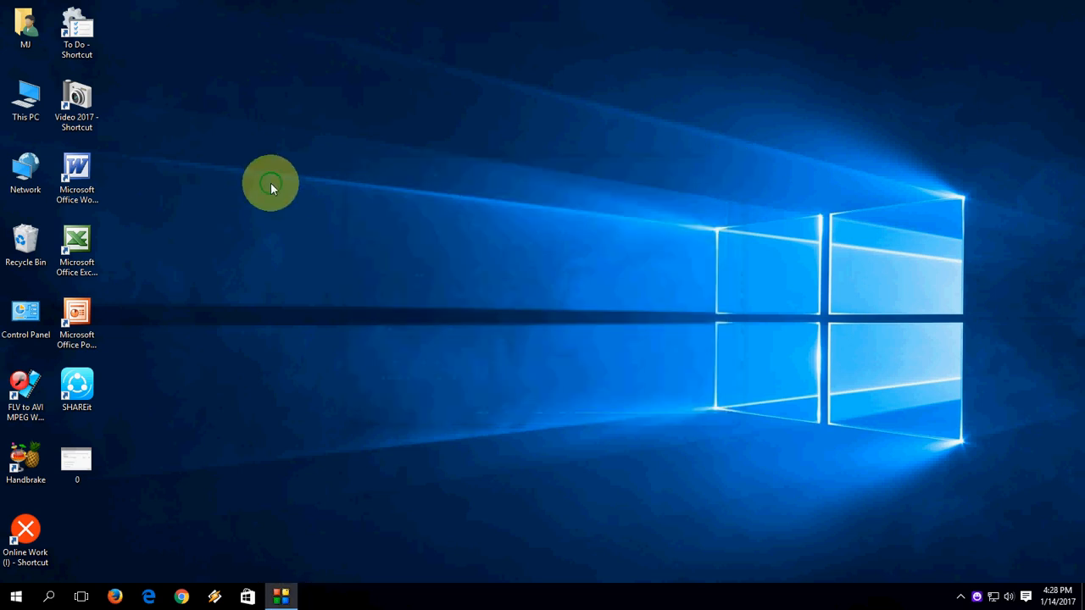
pyautogui.moveTo(301, 227)
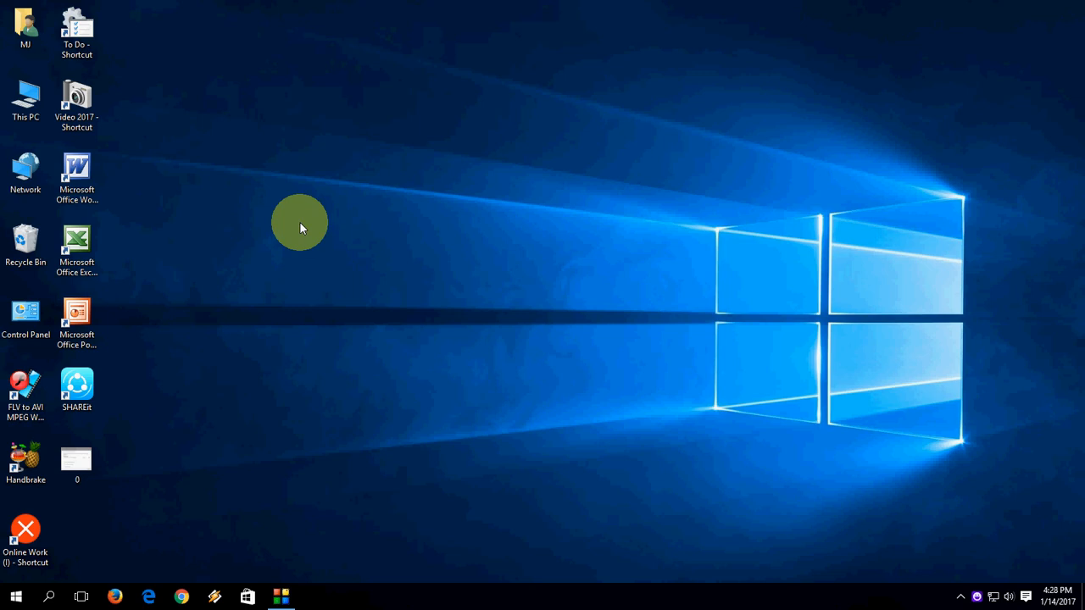